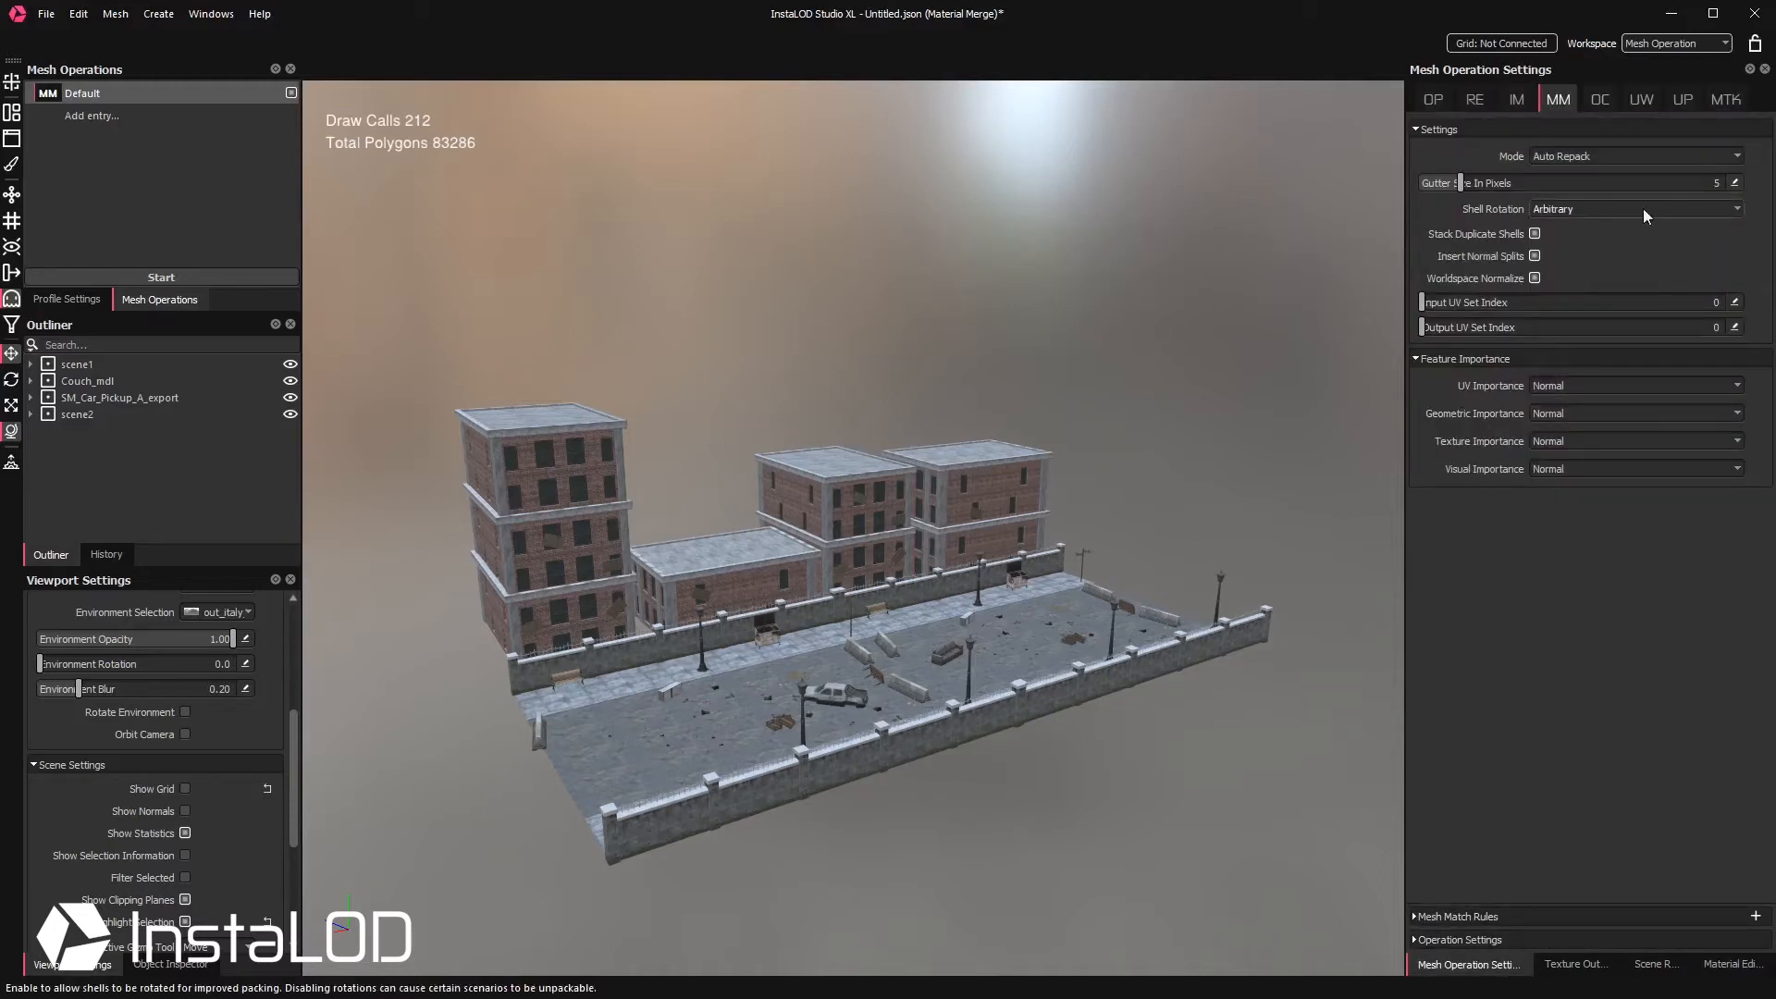
Step: Use a 15-pixel gutter and allow only 90° shell rotations for the material merge
left_click_drag(1461, 183, 1558, 183)
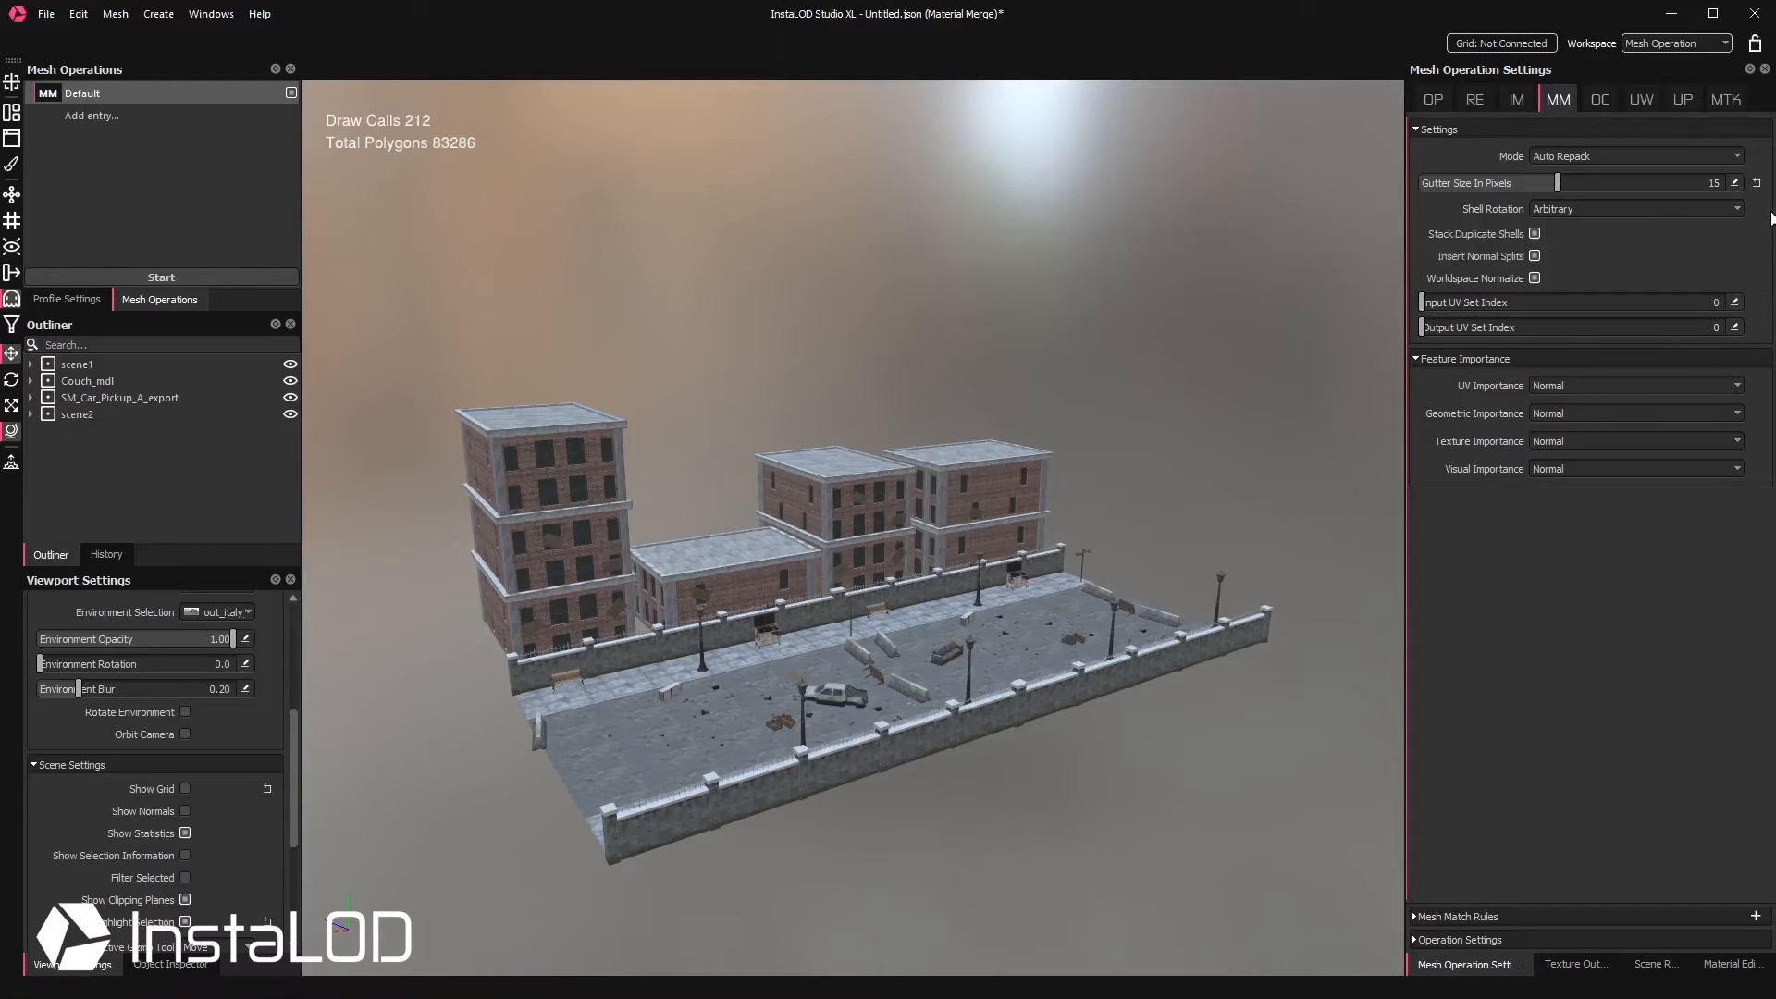
left_click(1634, 209)
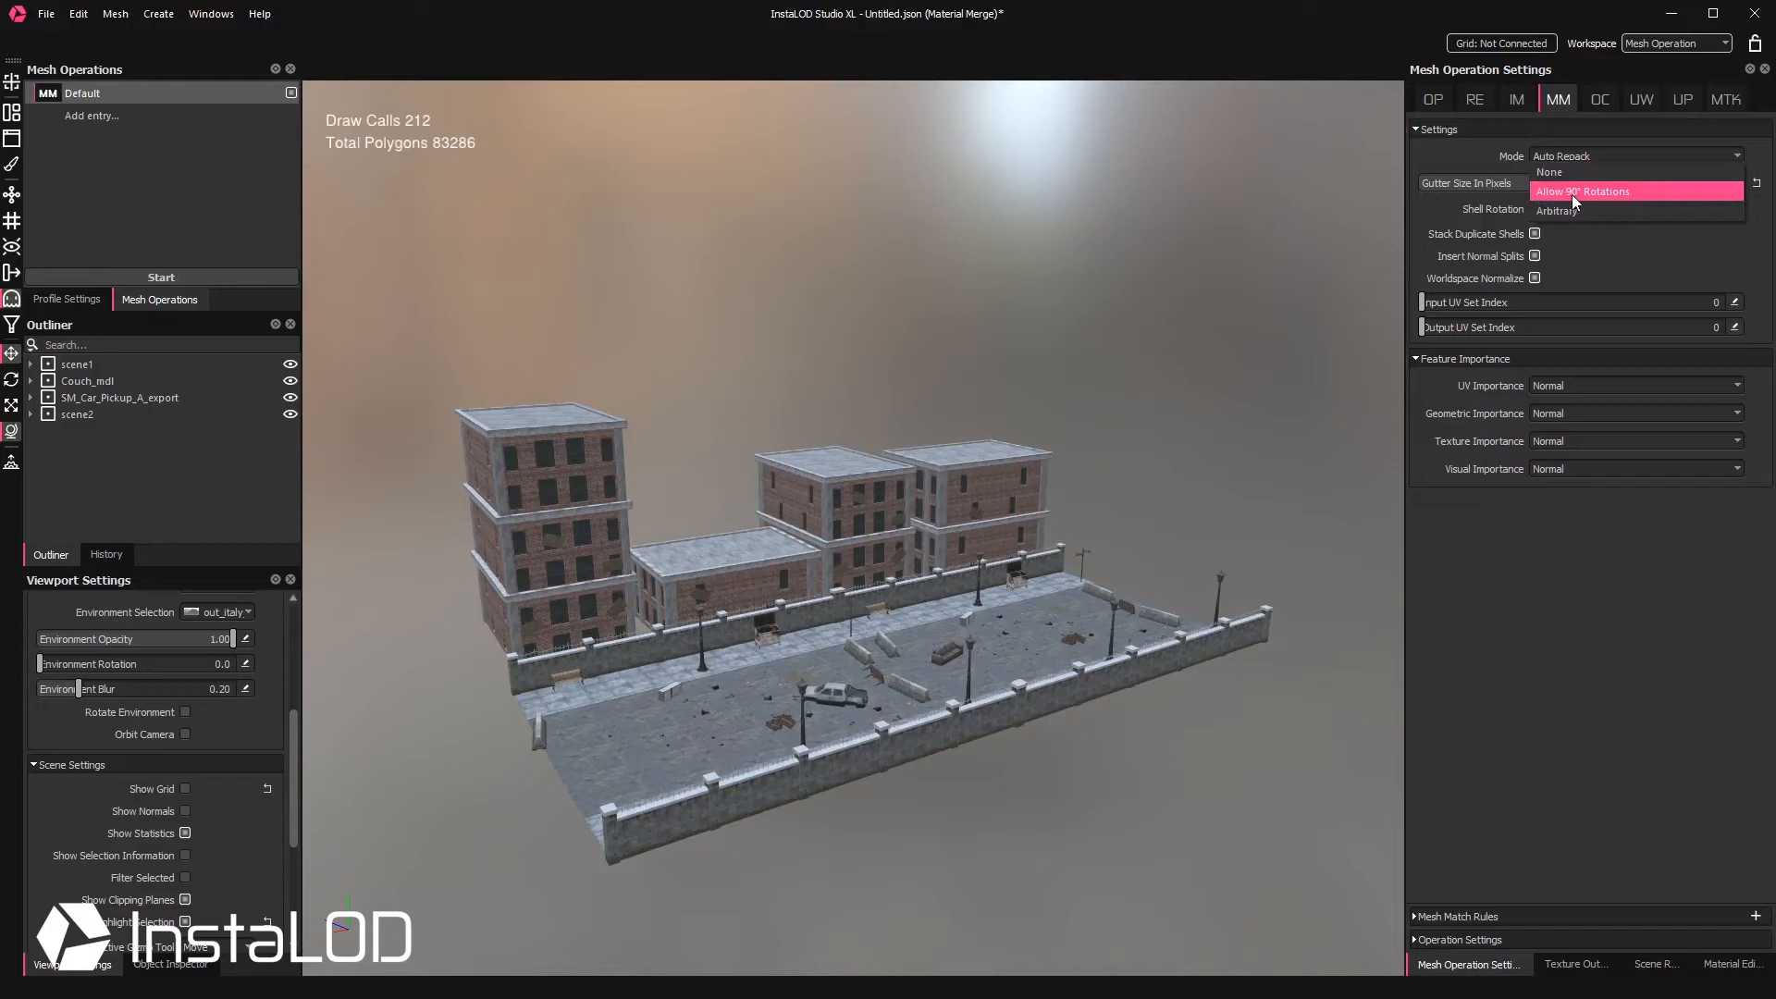
left_click(1581, 191)
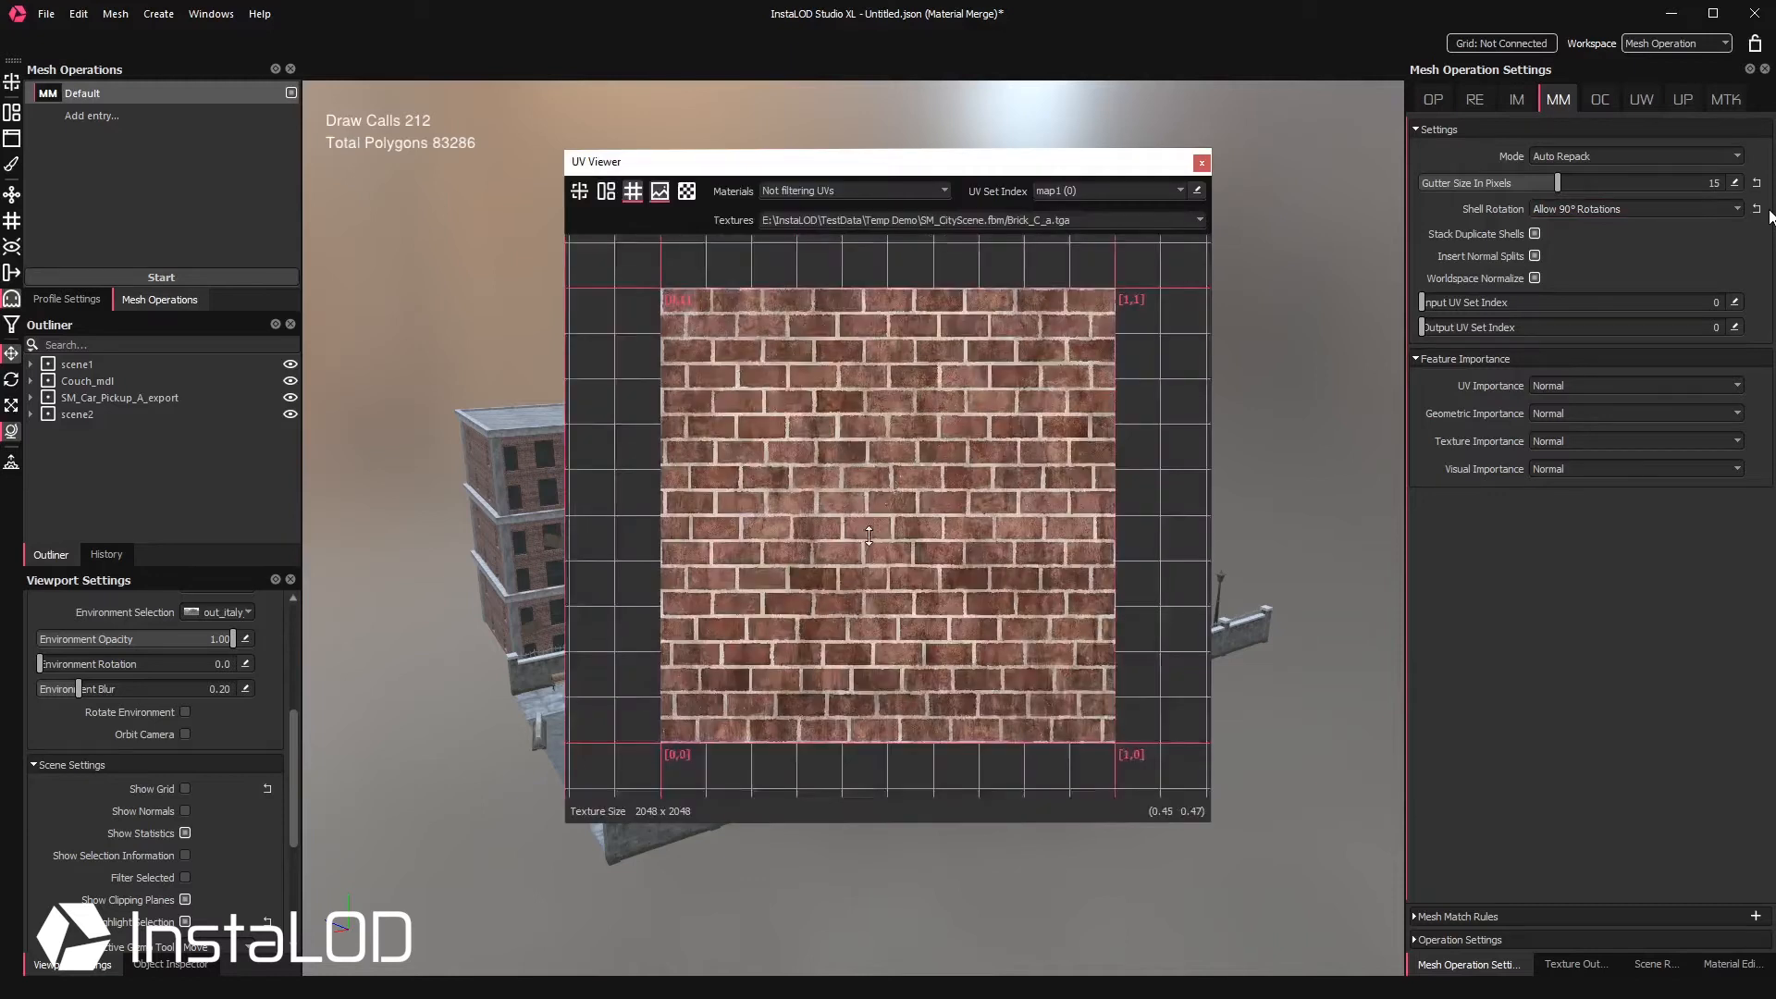
mouse_move(1535, 233)
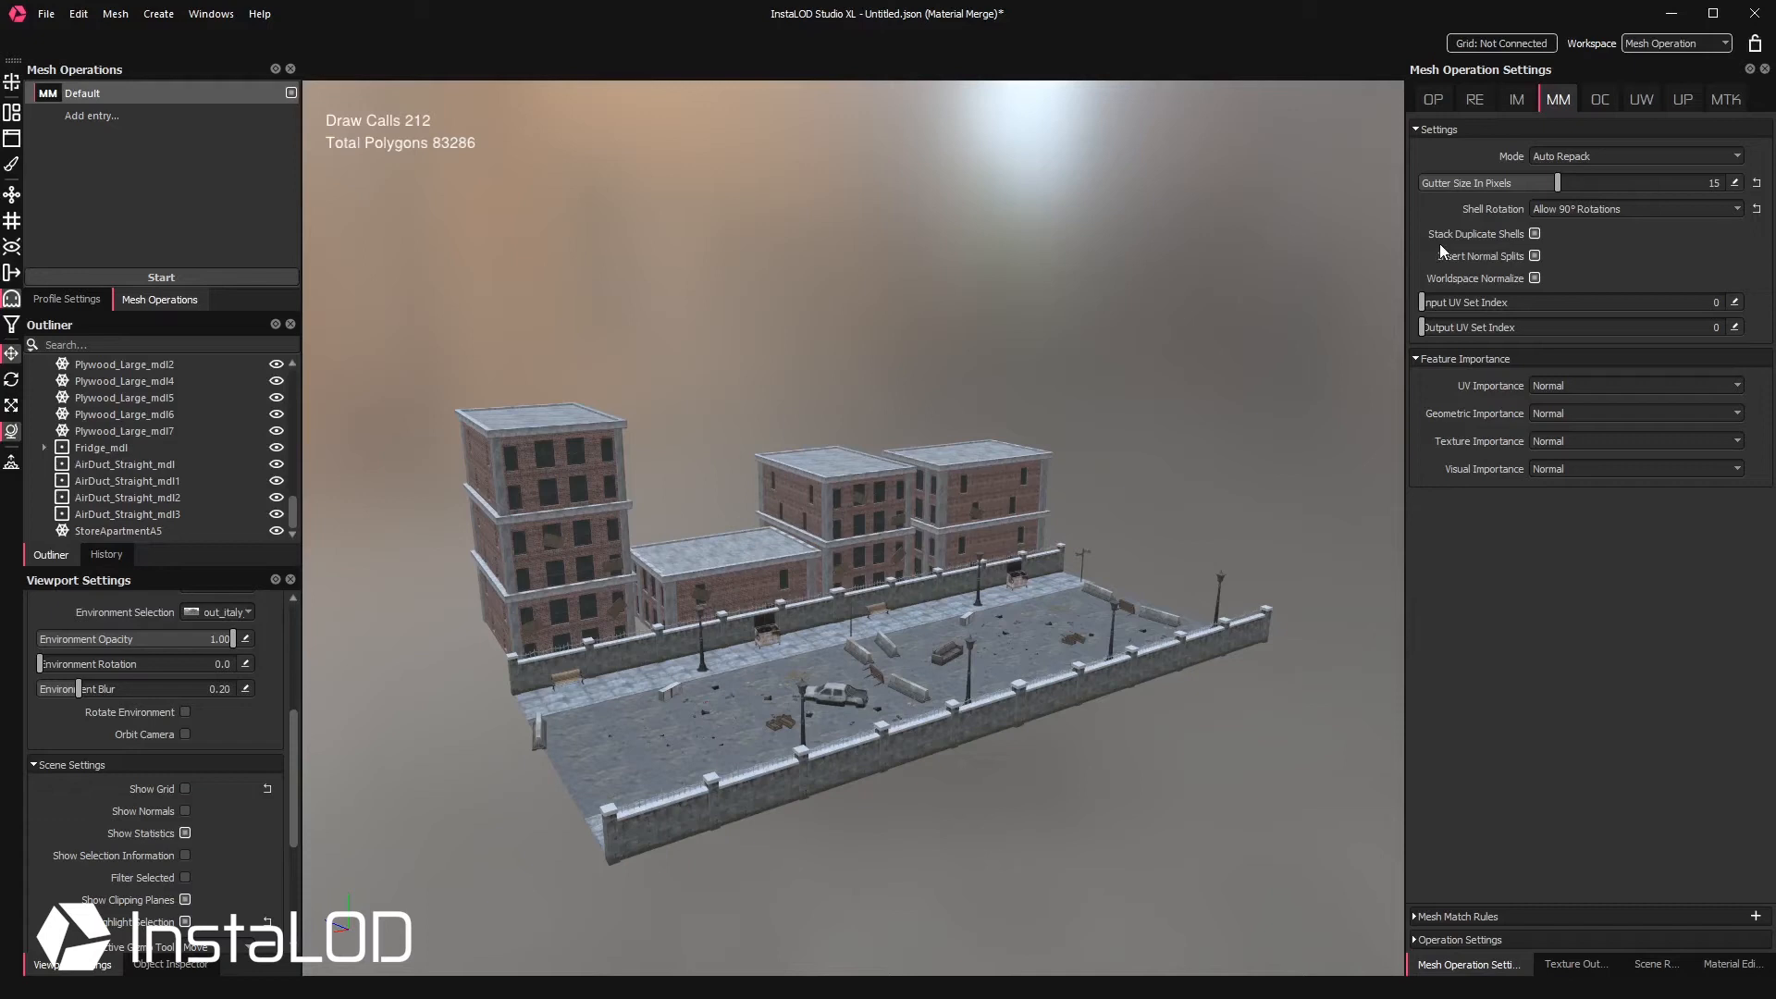
mouse_move(1432, 285)
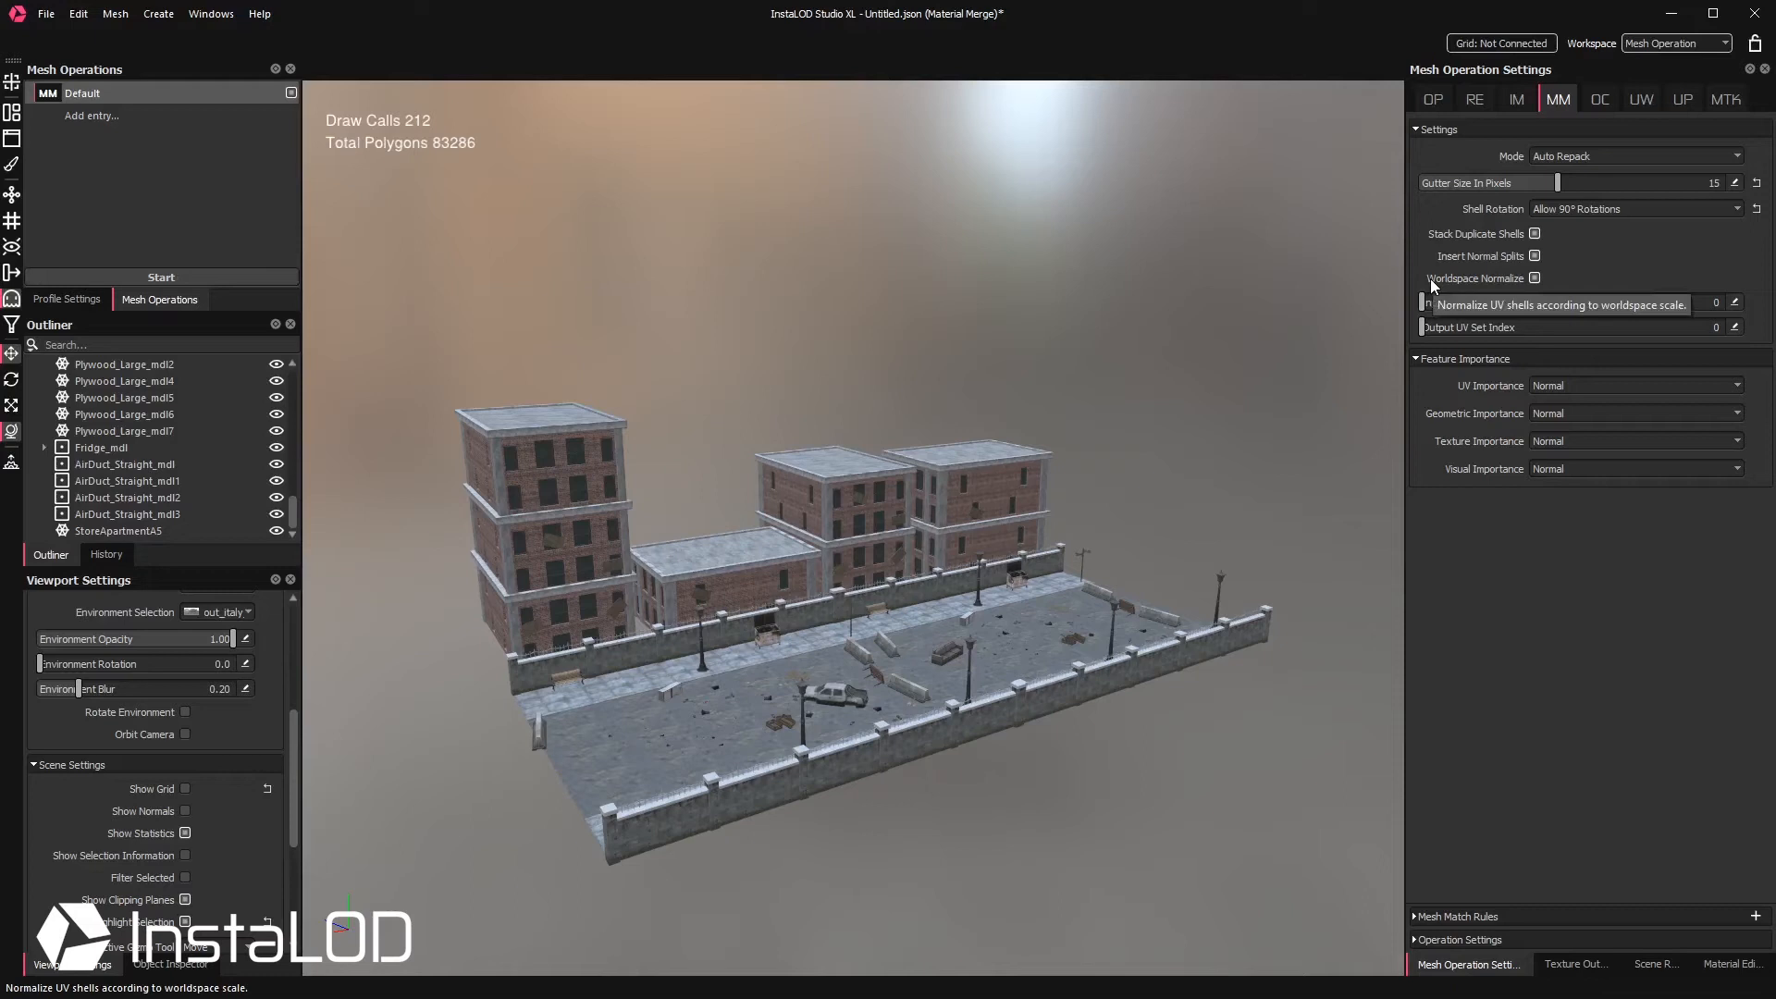
mouse_move(1430, 285)
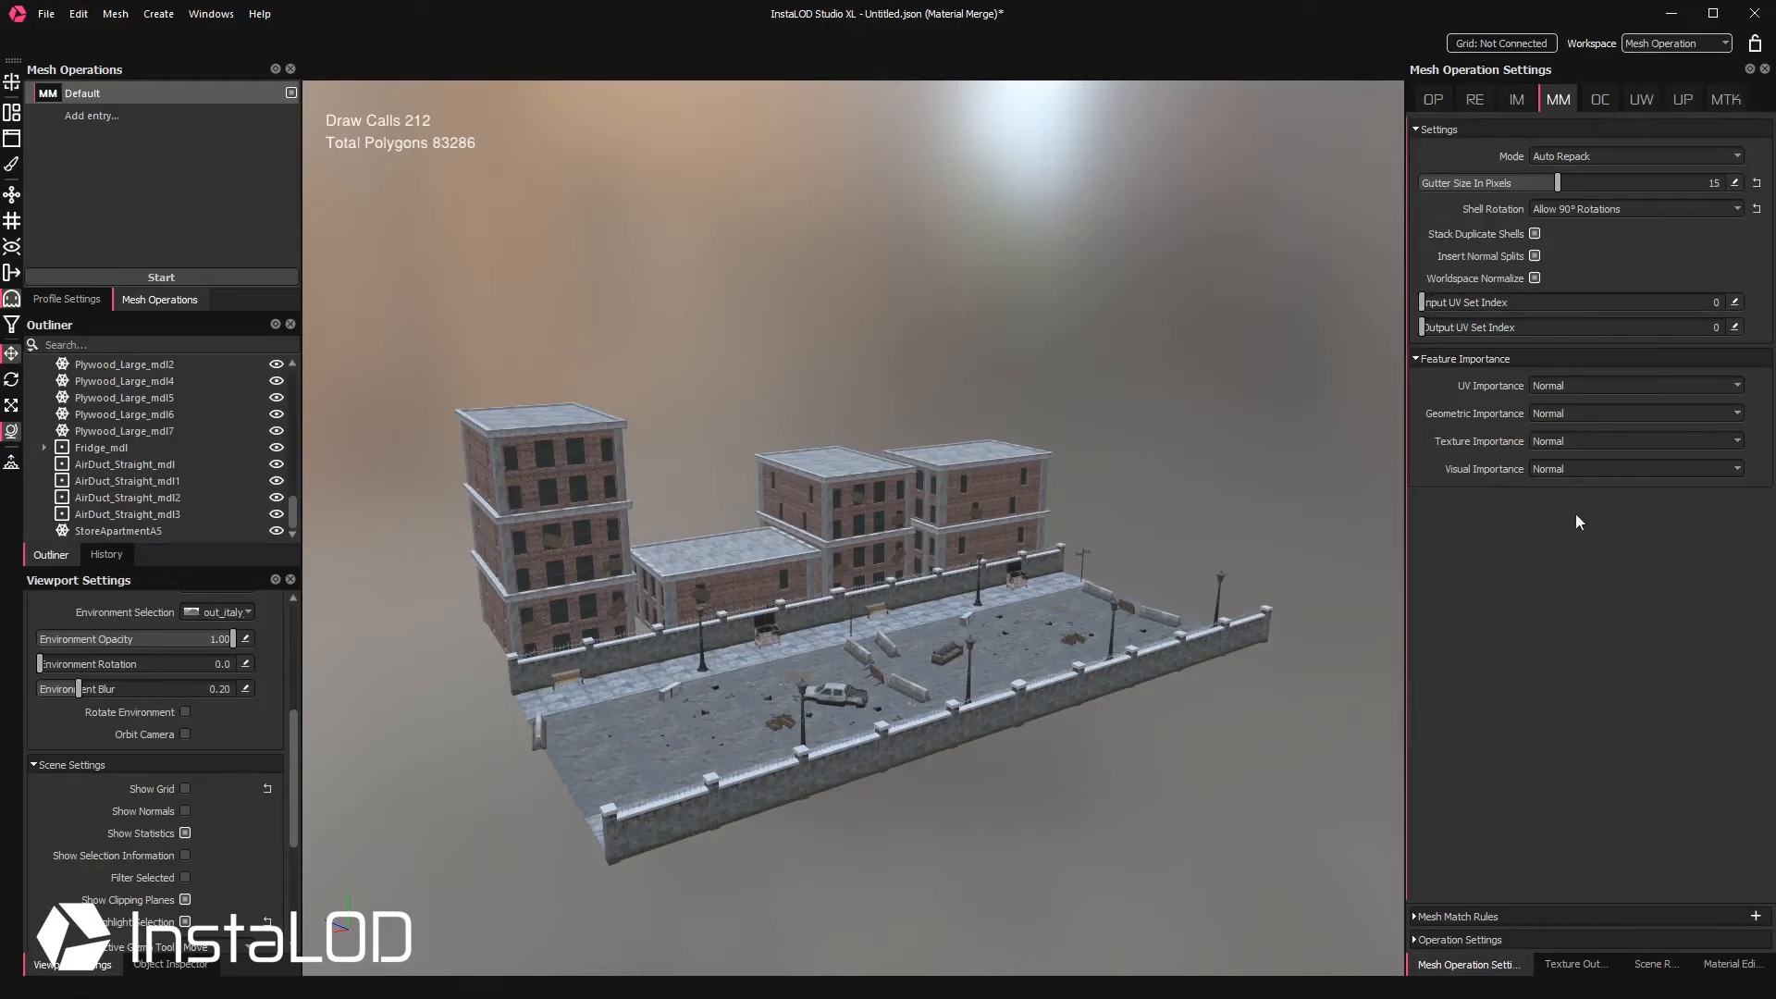
mouse_move(1465, 538)
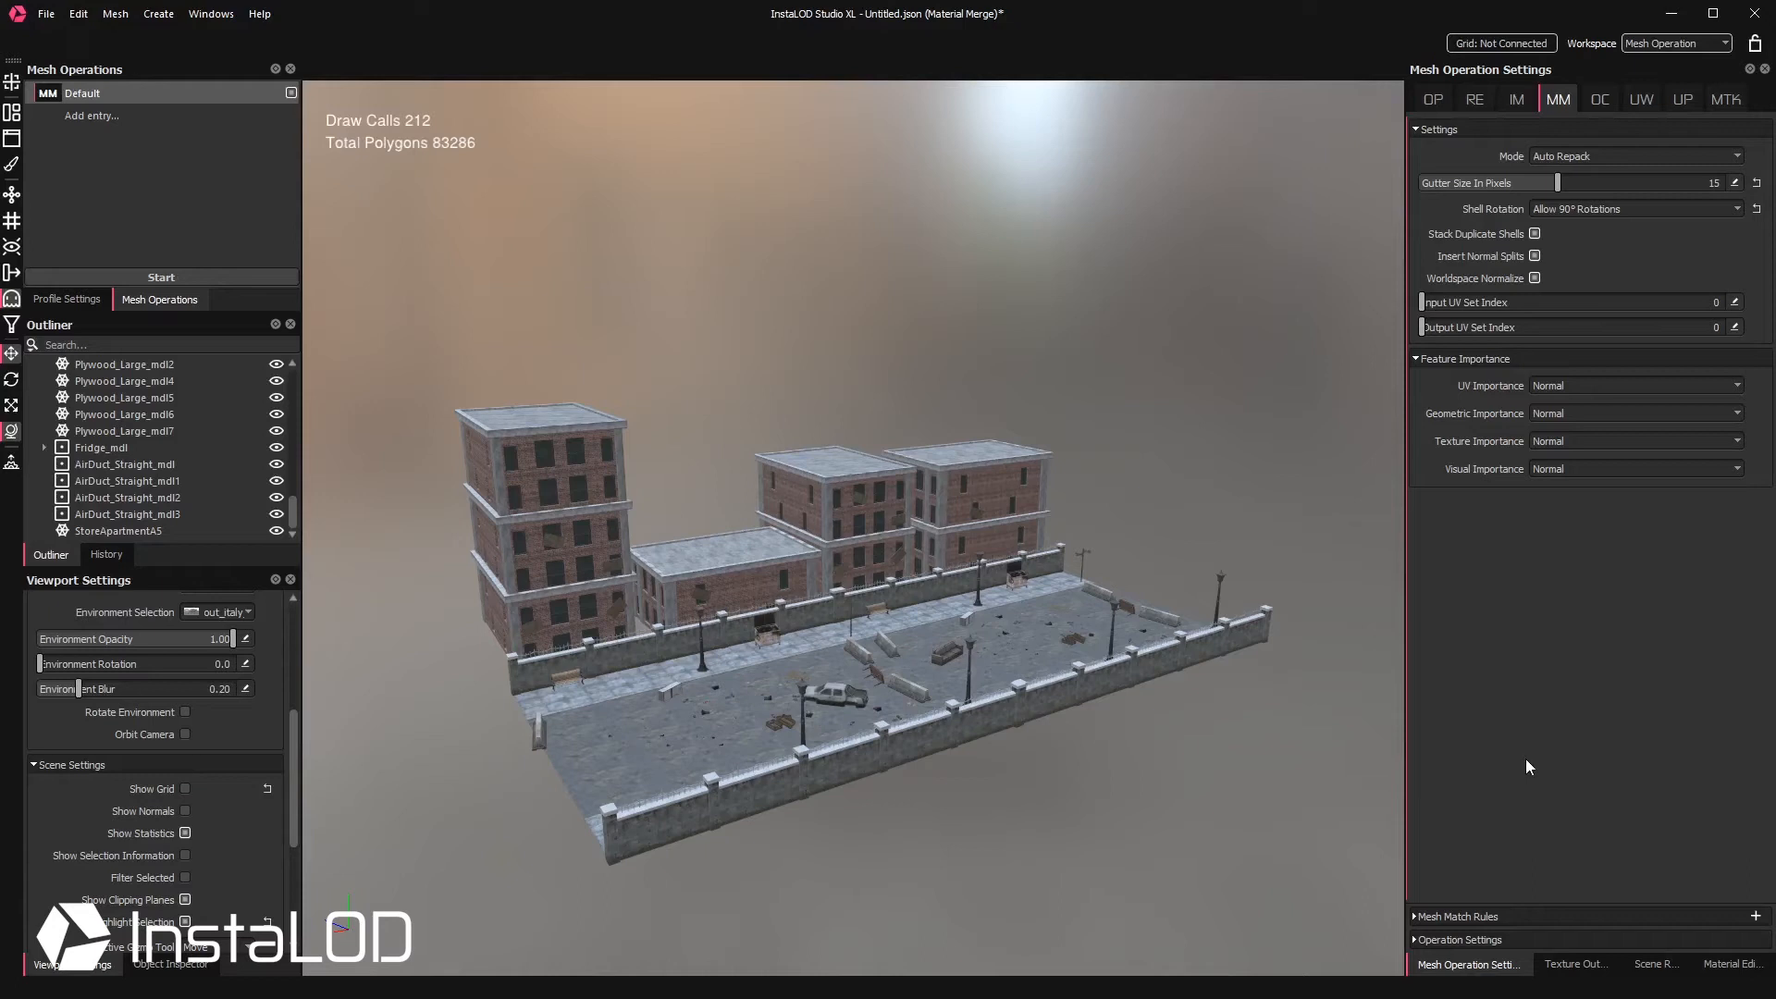
Step: Show the merge's texture output settings (2048×2048, PNG formats)
left_click(1574, 963)
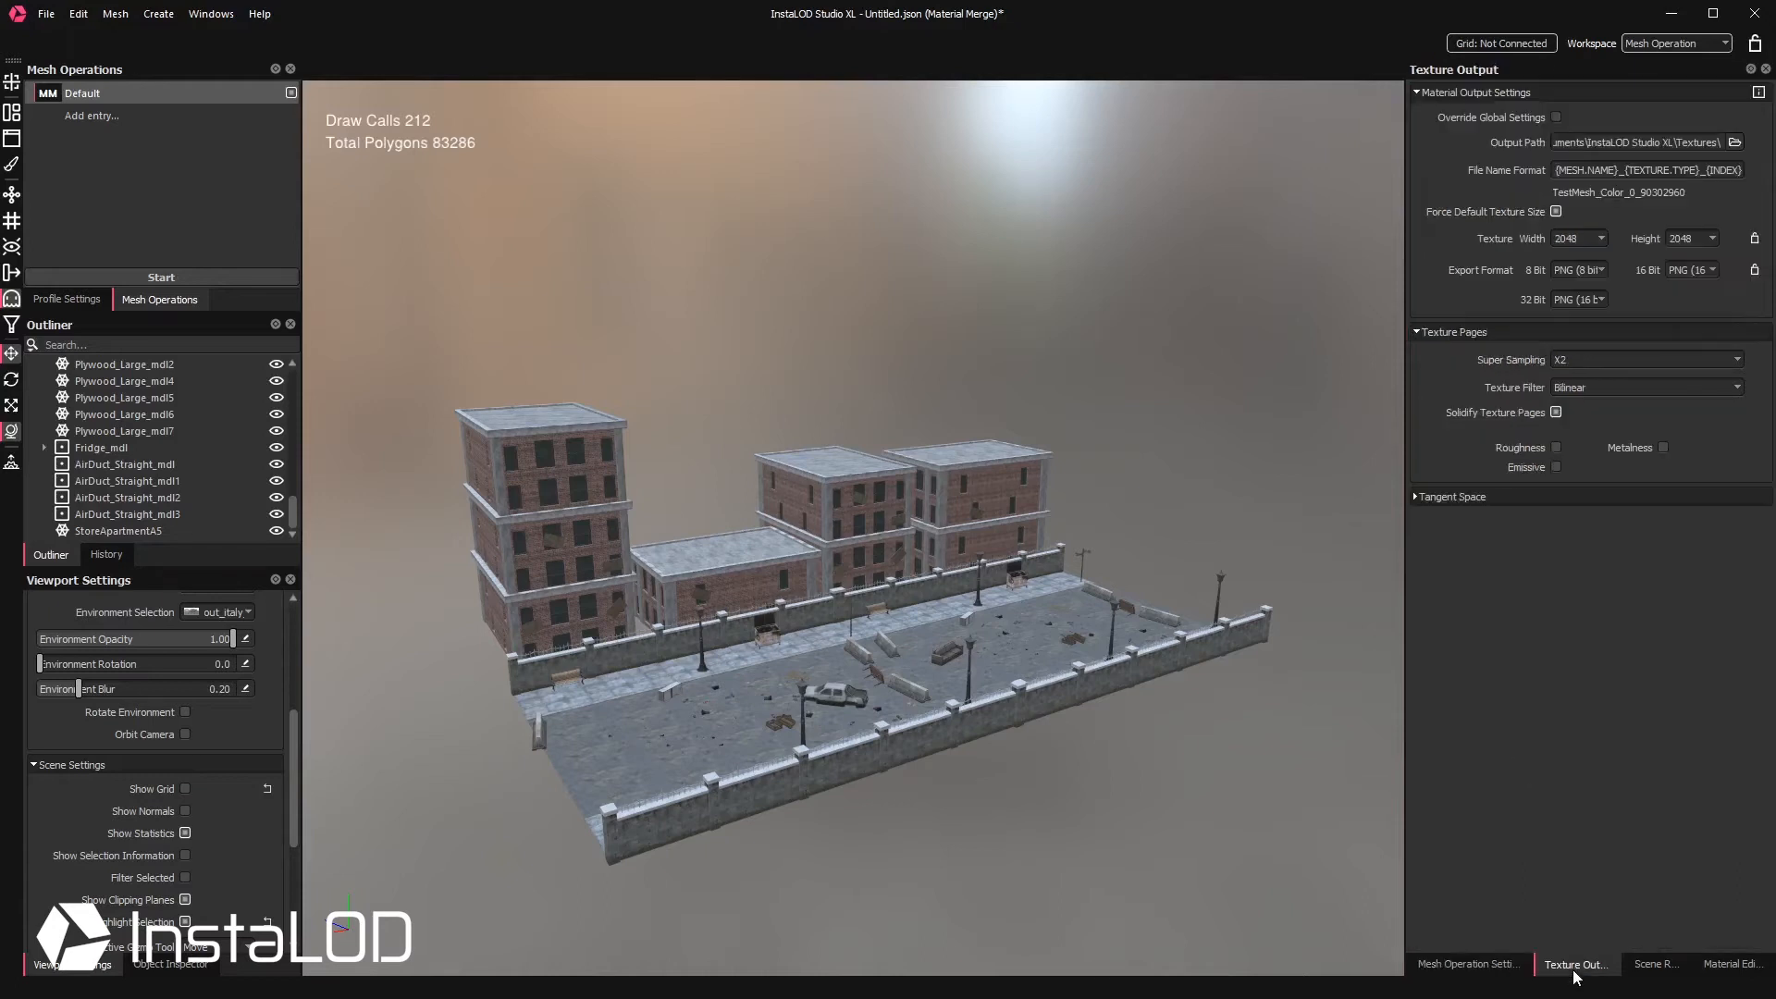
mouse_move(1573, 607)
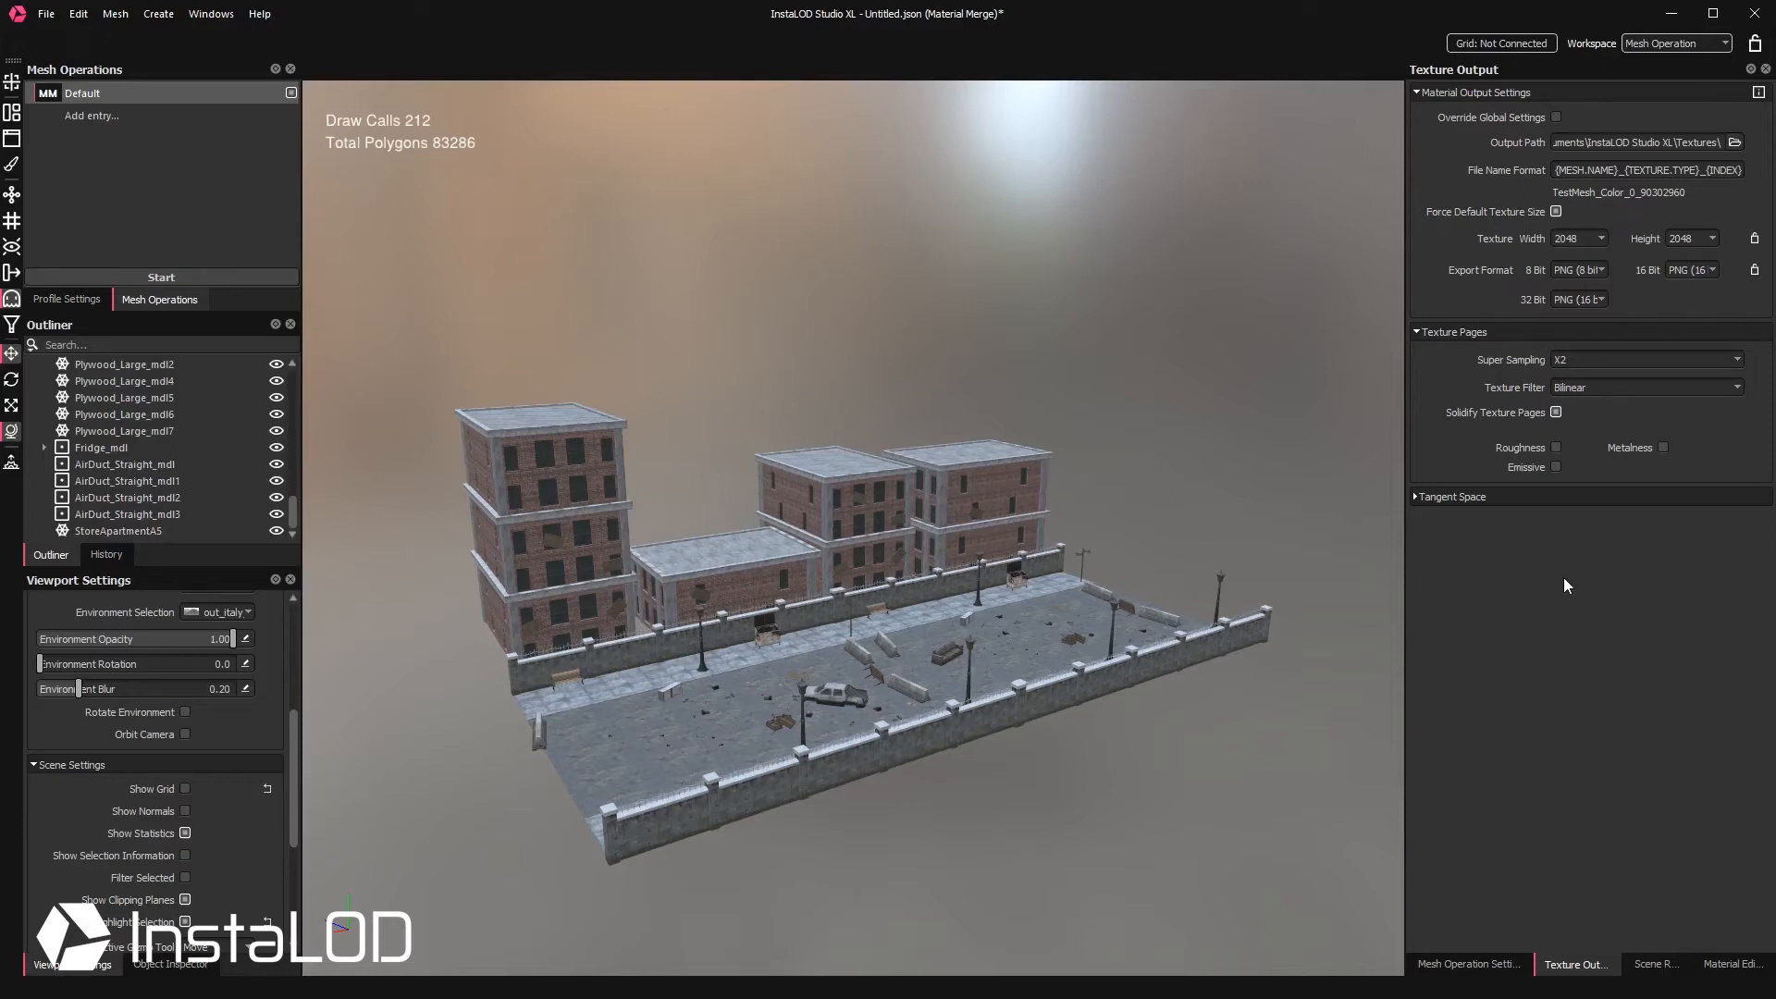
mouse_move(1670, 486)
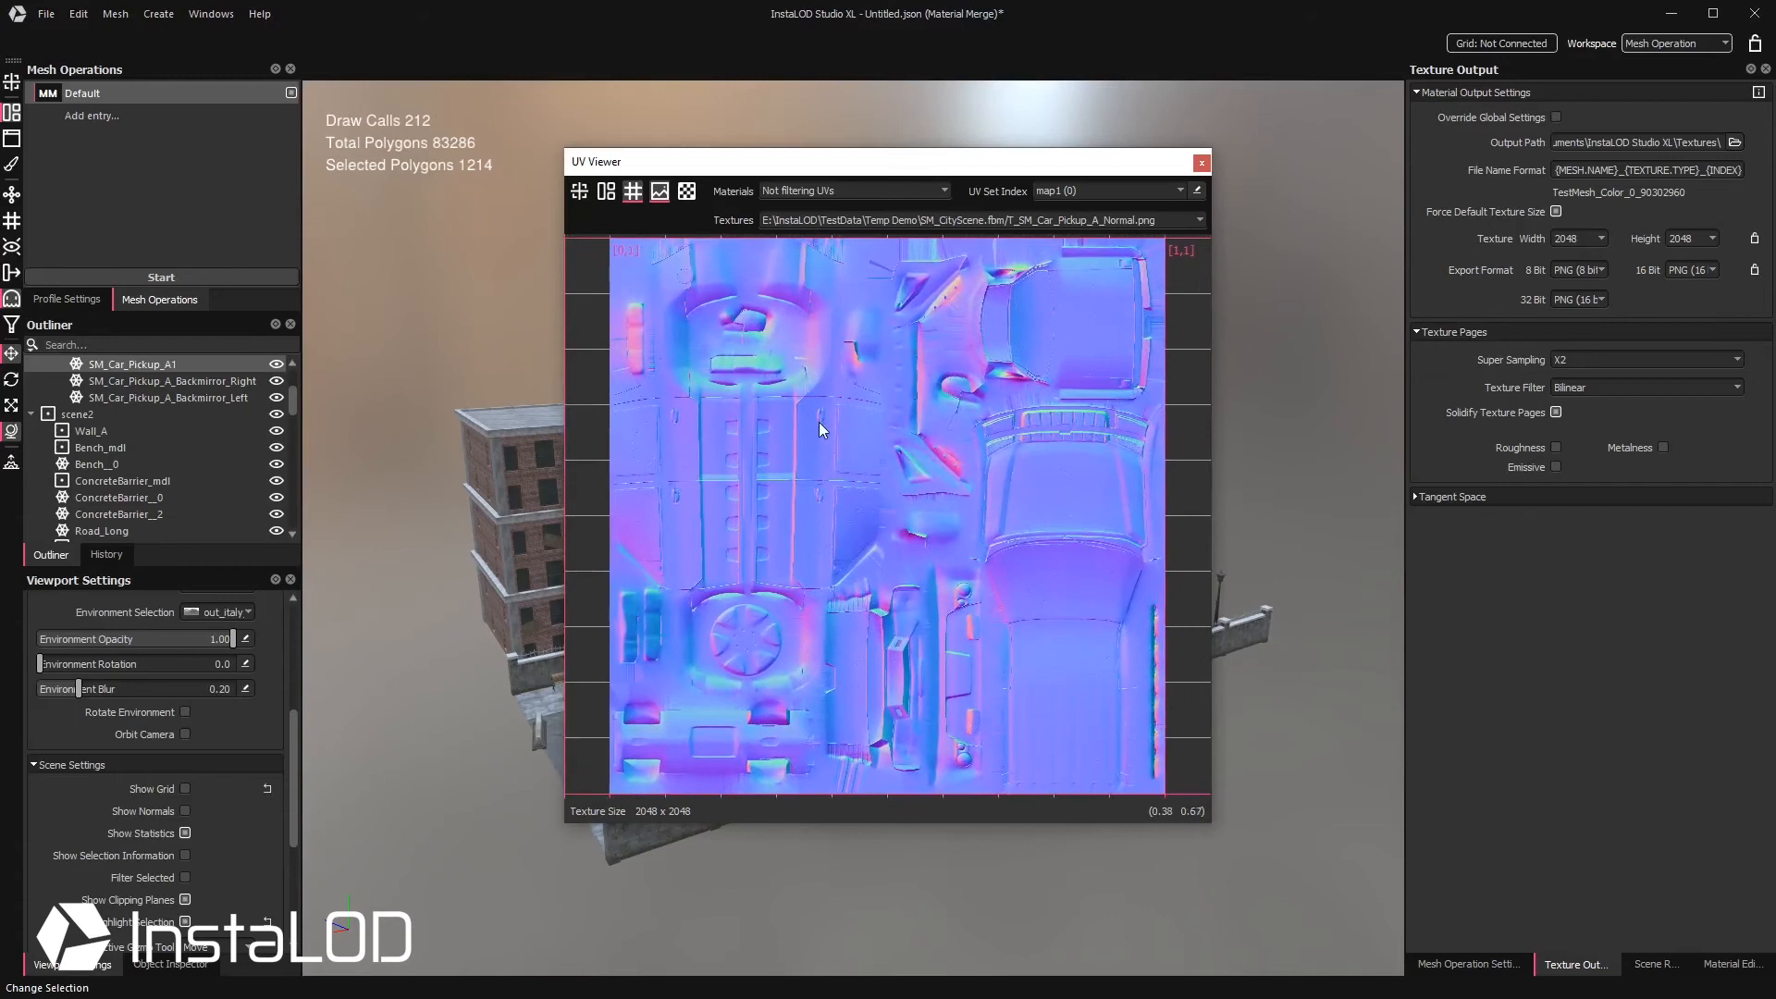
left_click(1199, 163)
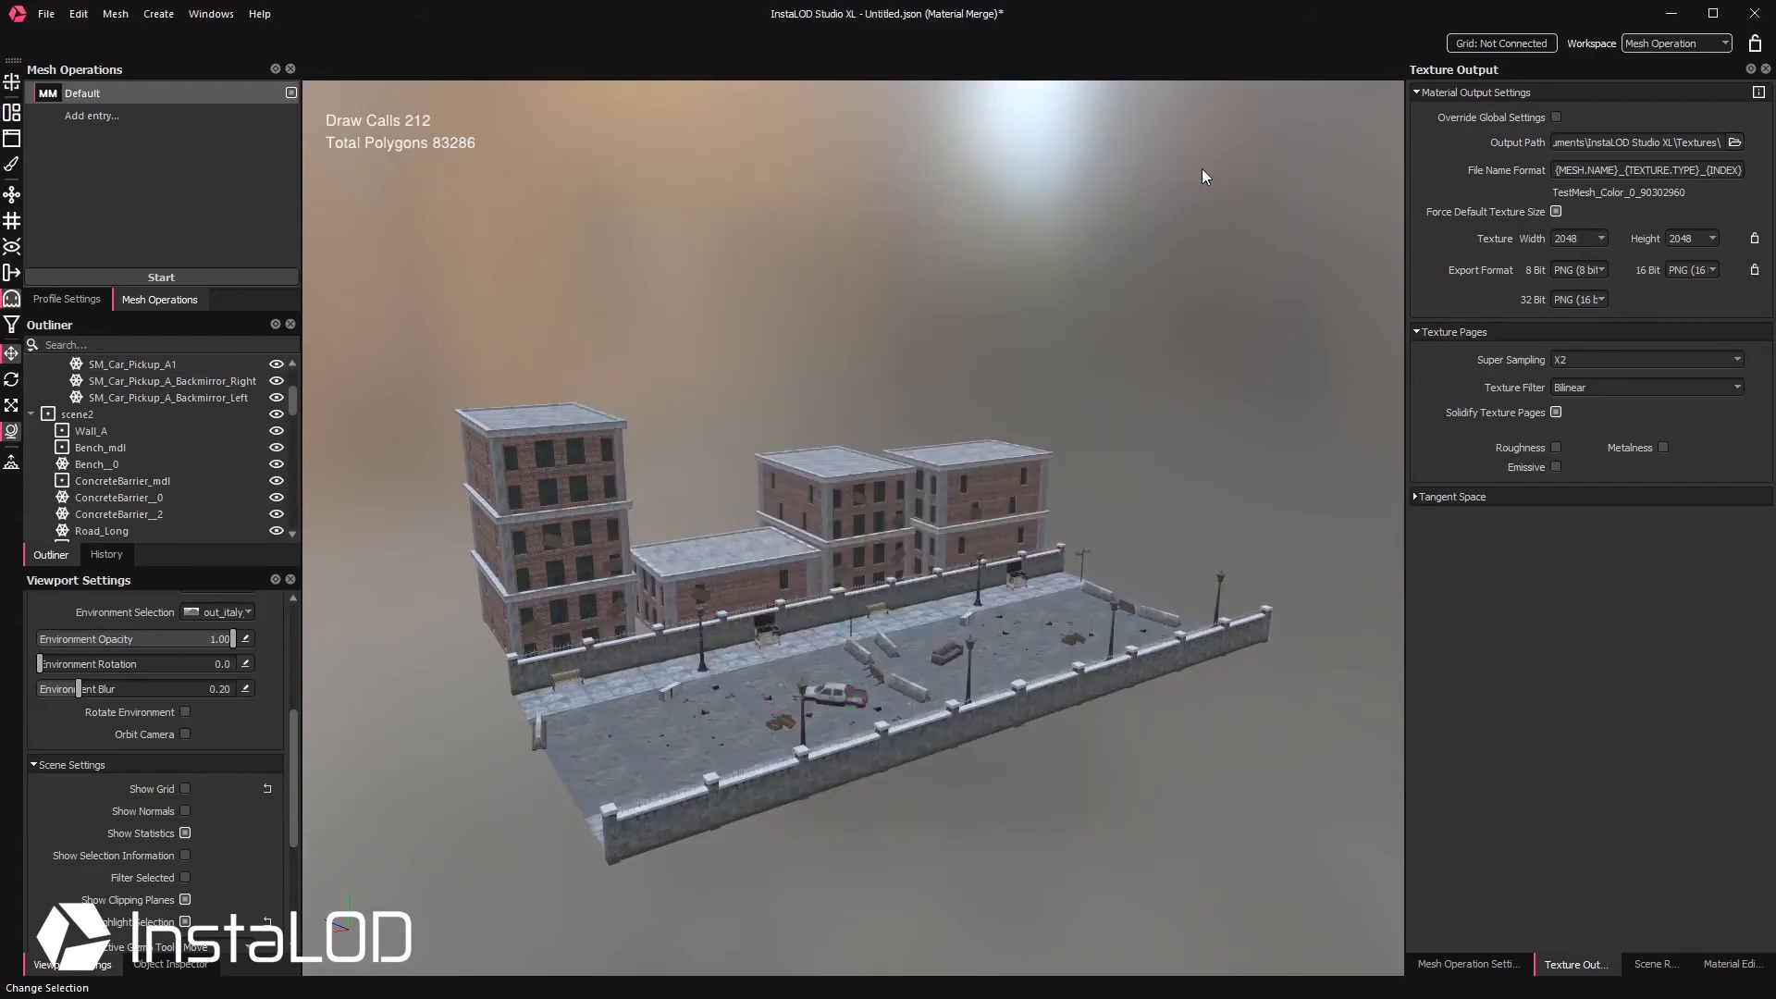
left_click(1578, 239)
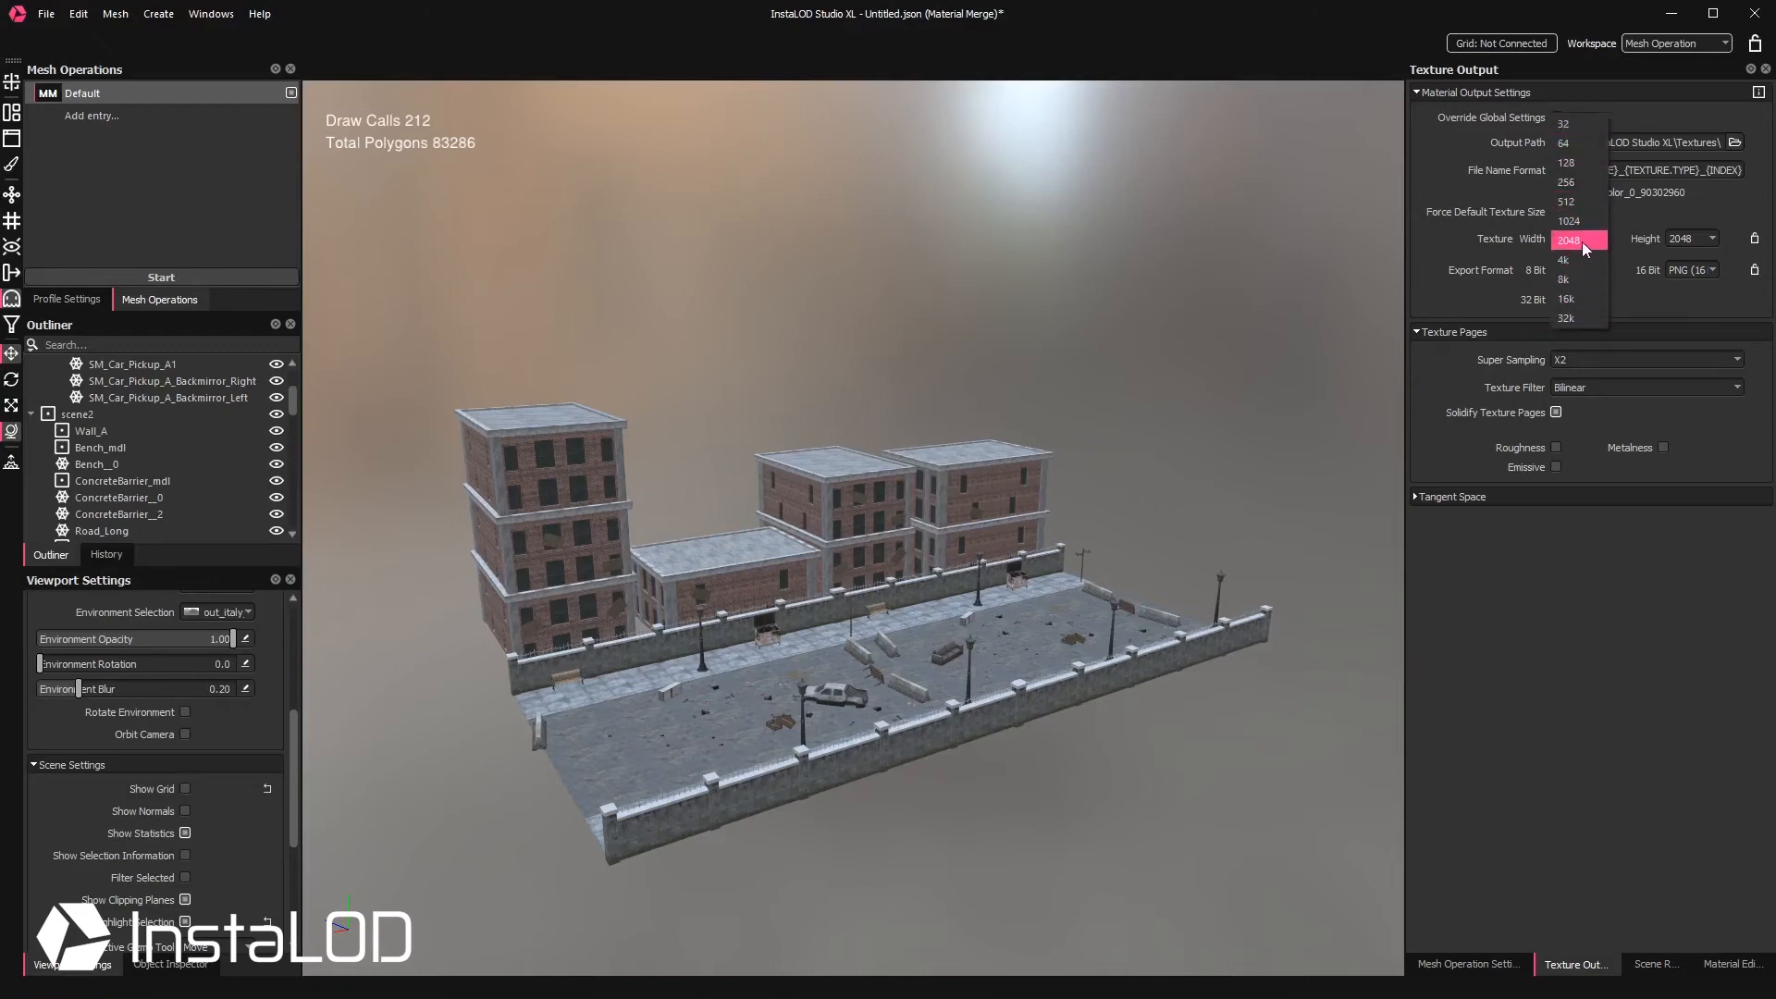
left_click(1572, 241)
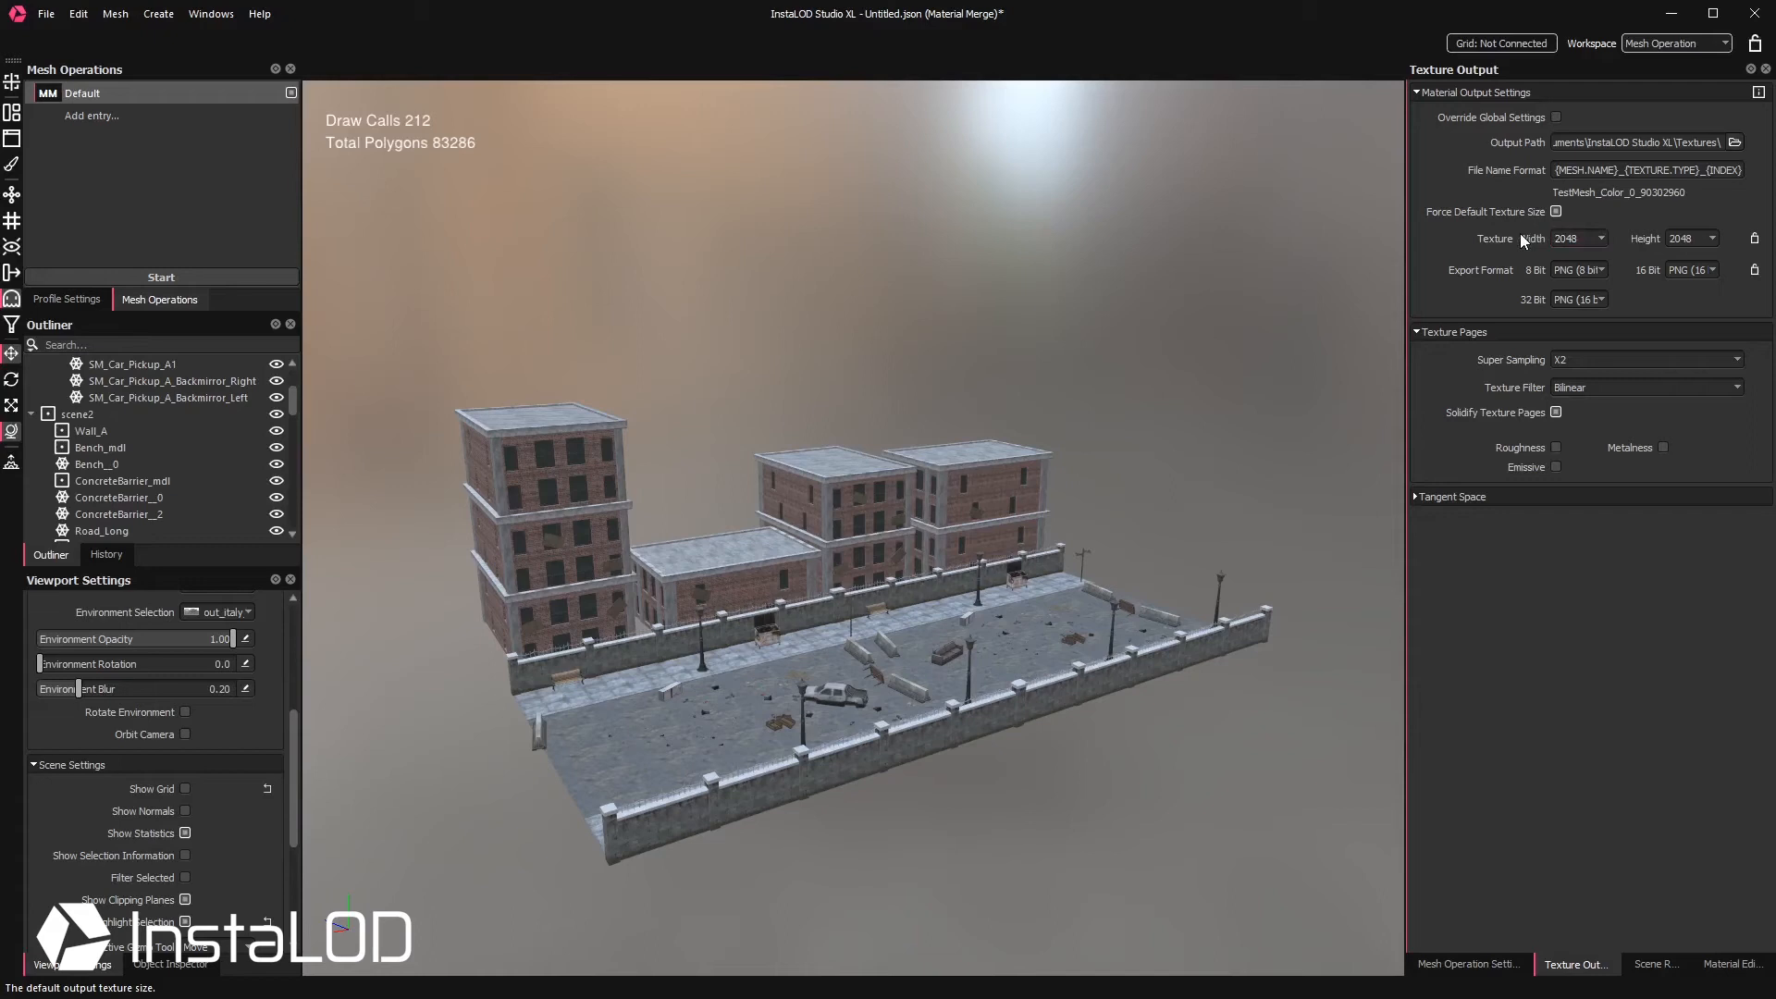
mouse_move(1522, 241)
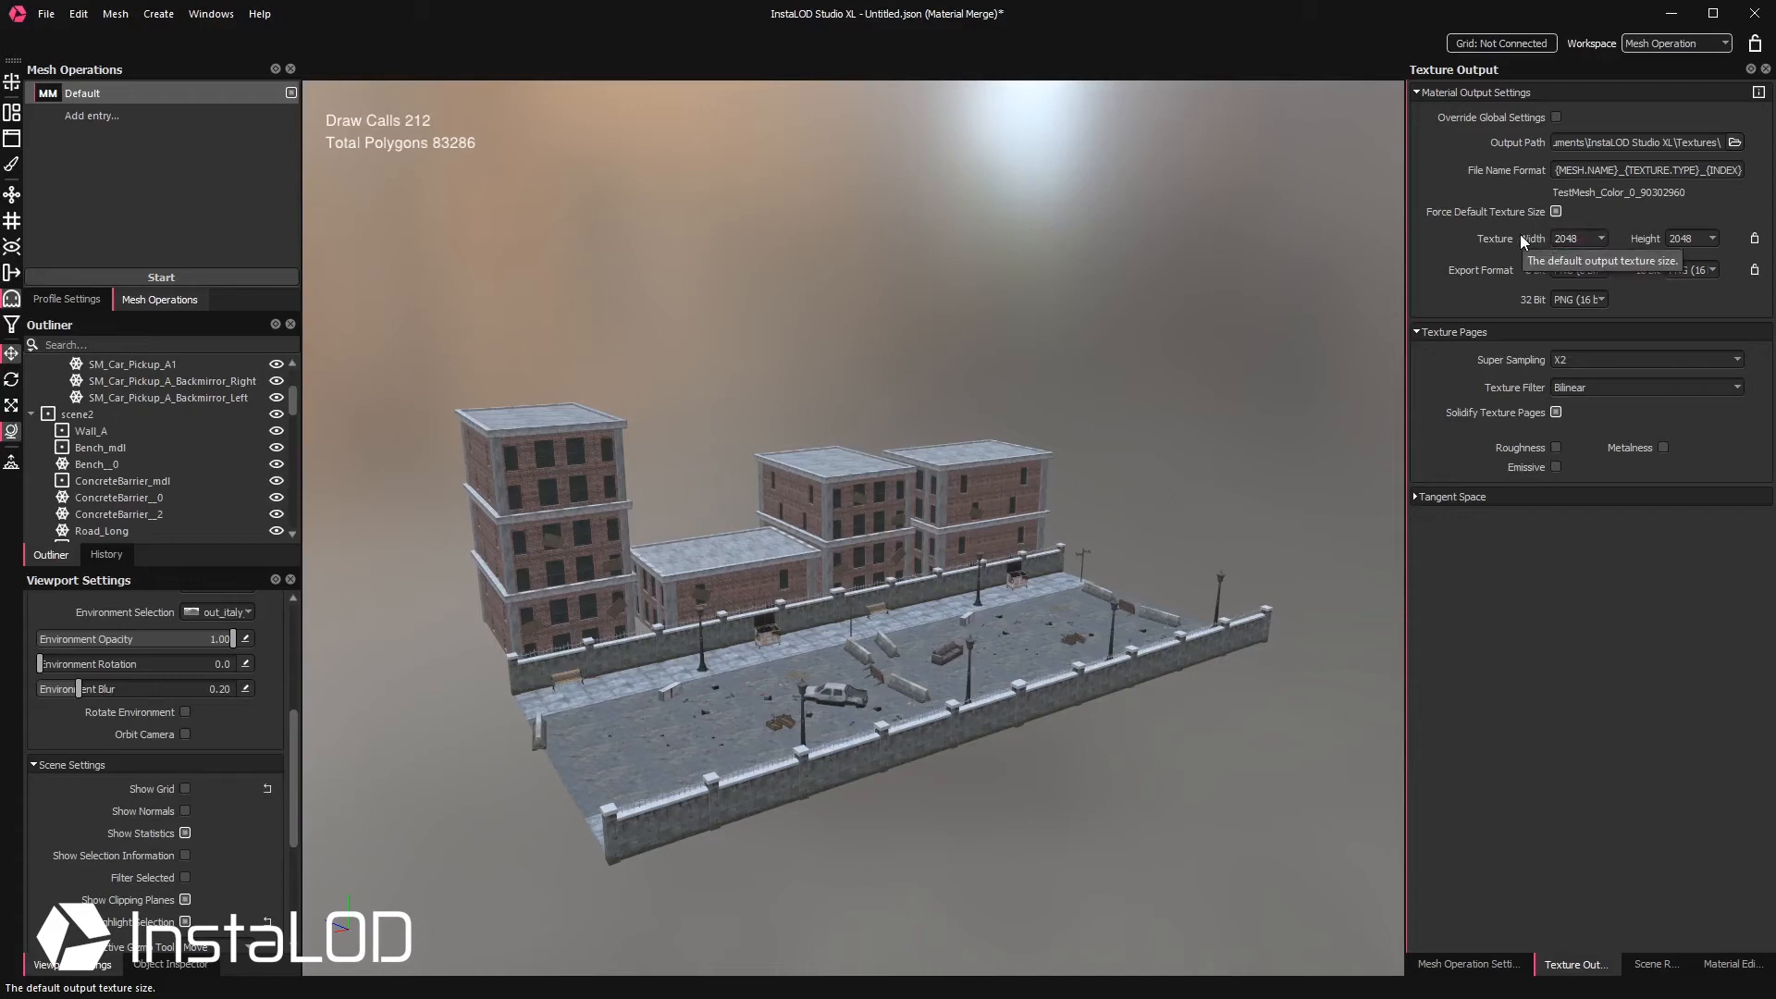
left_click(161, 275)
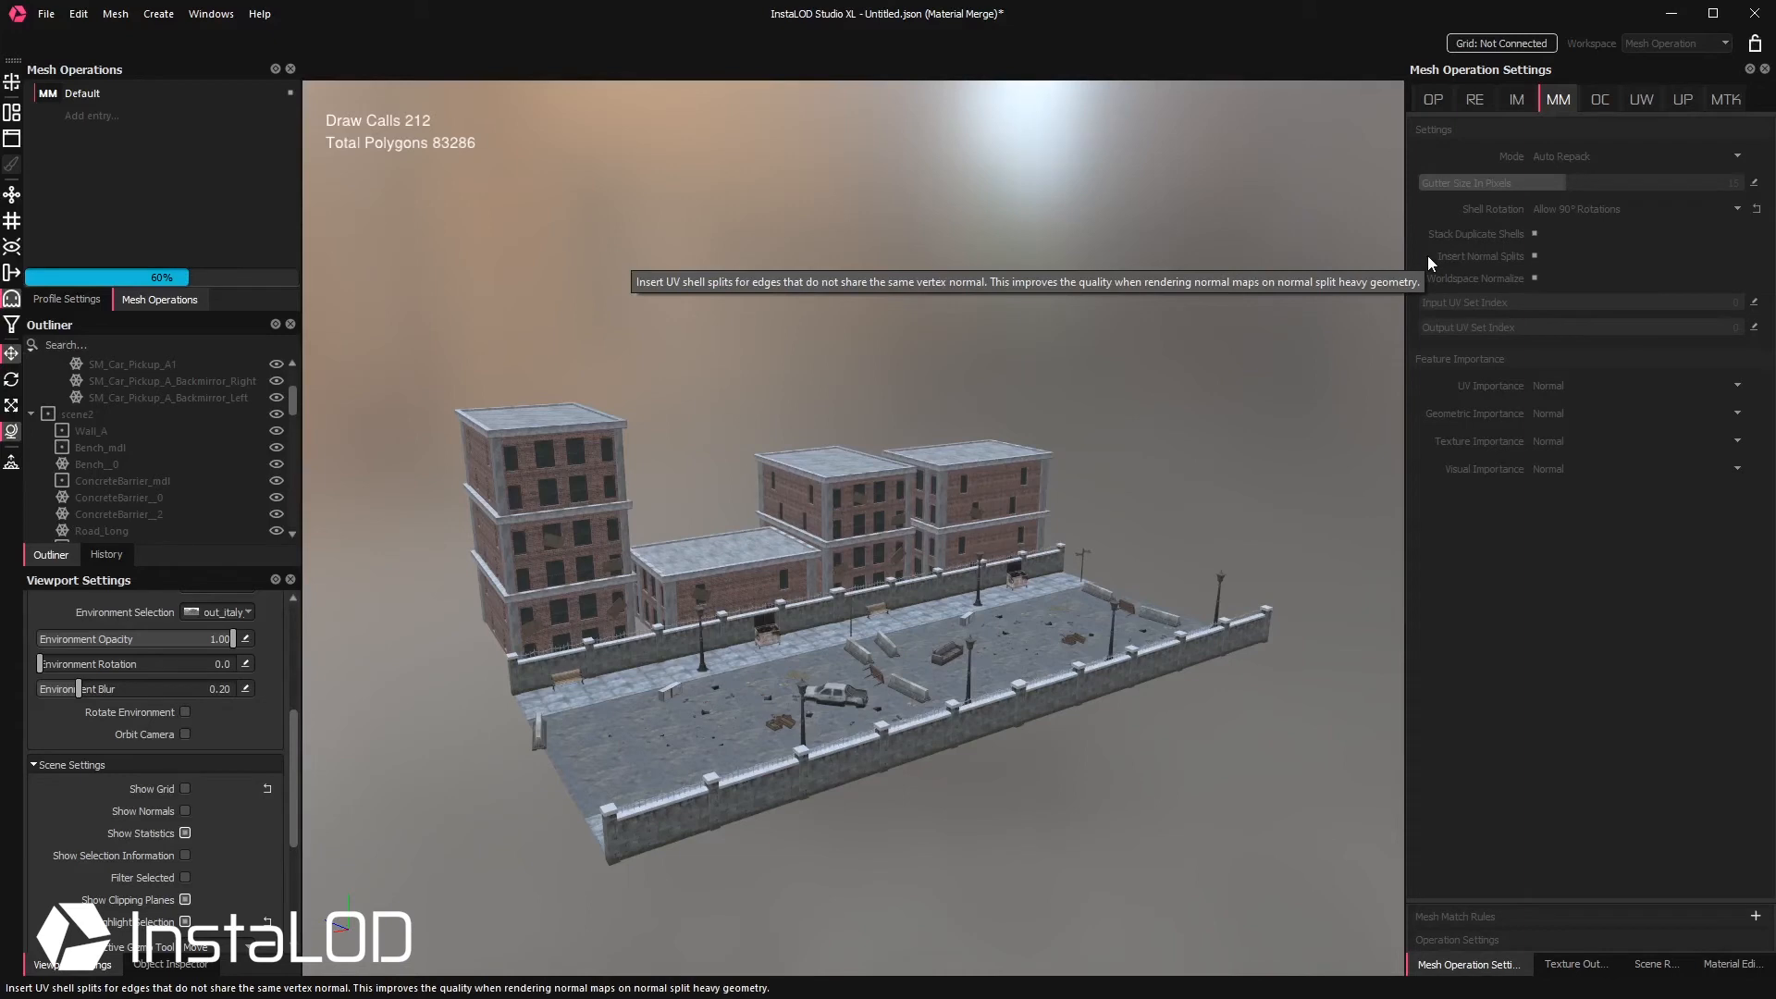
mouse_move(1502, 241)
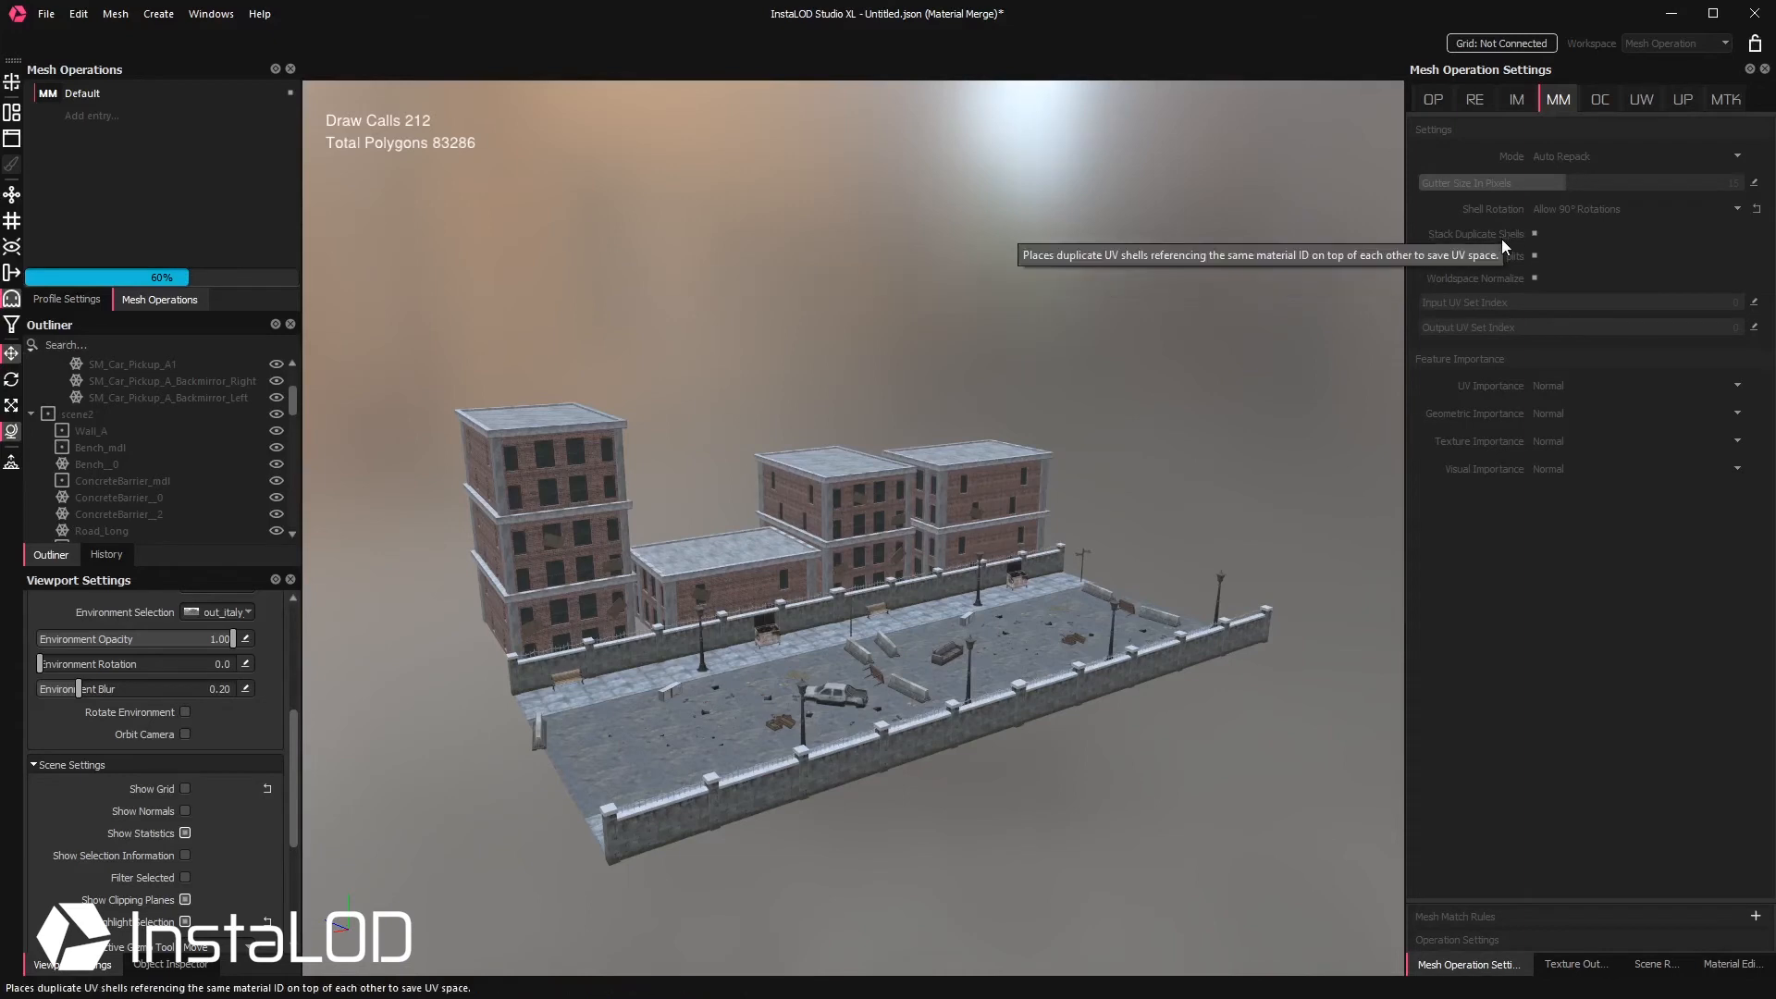
mouse_move(1272, 331)
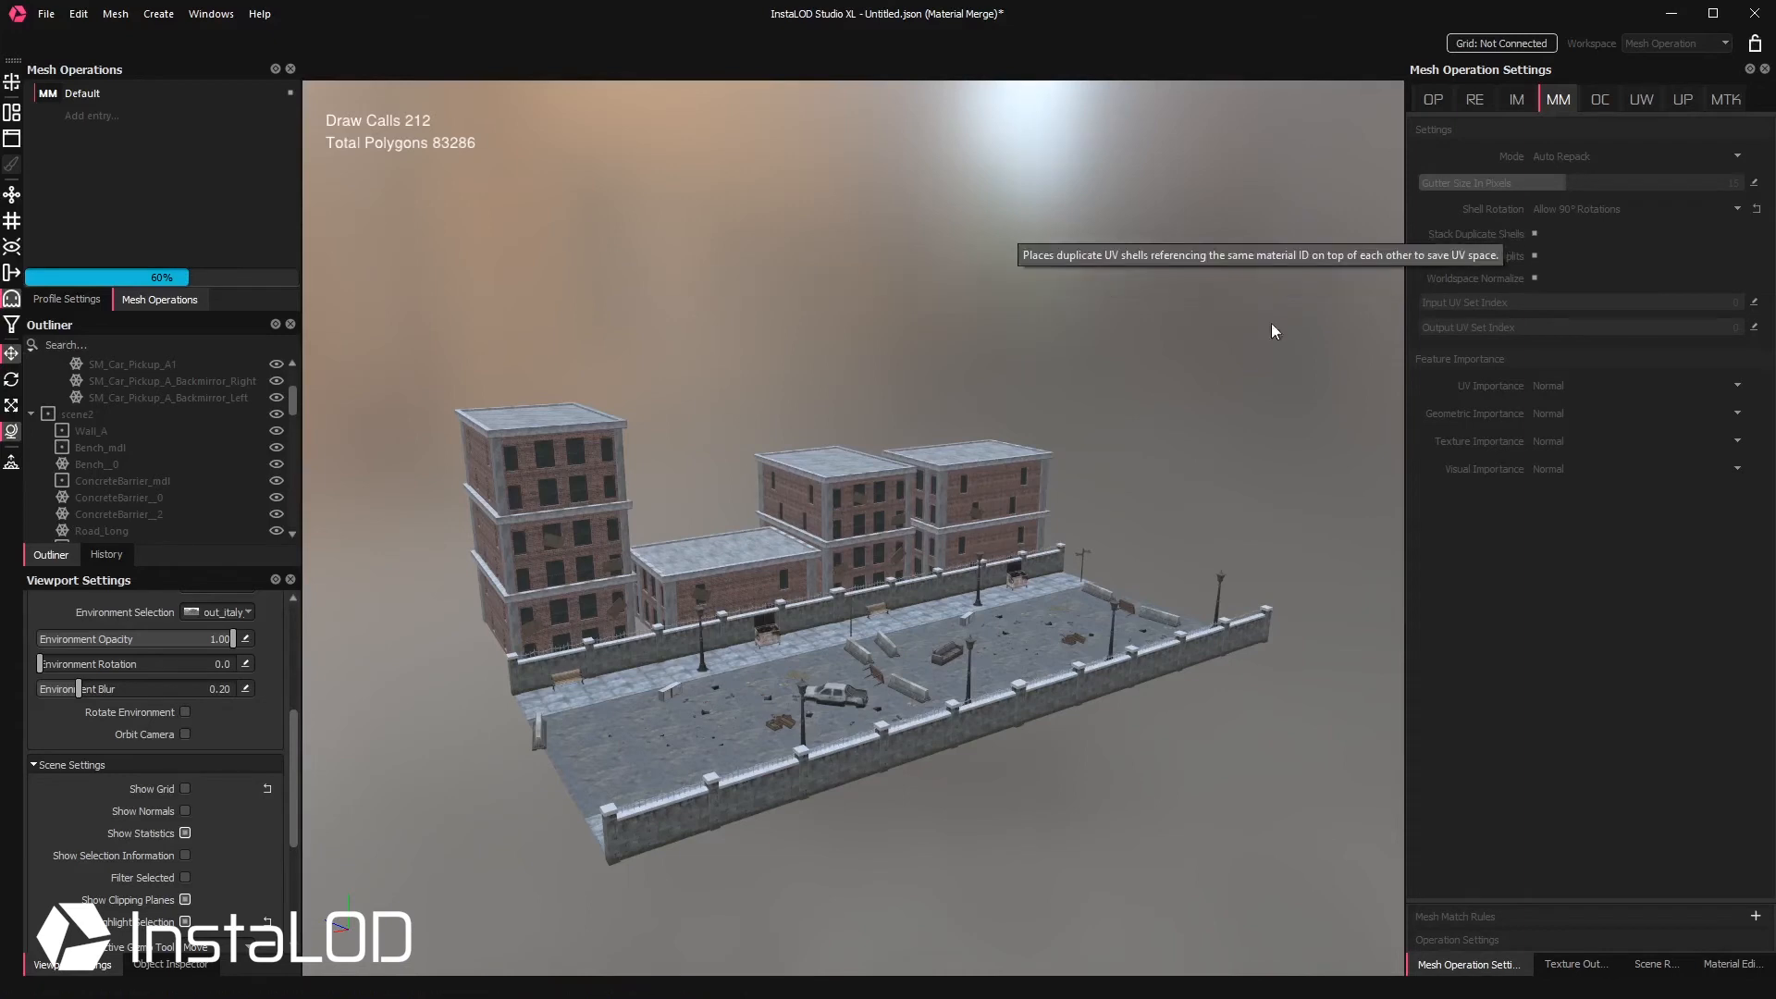
mouse_move(760, 568)
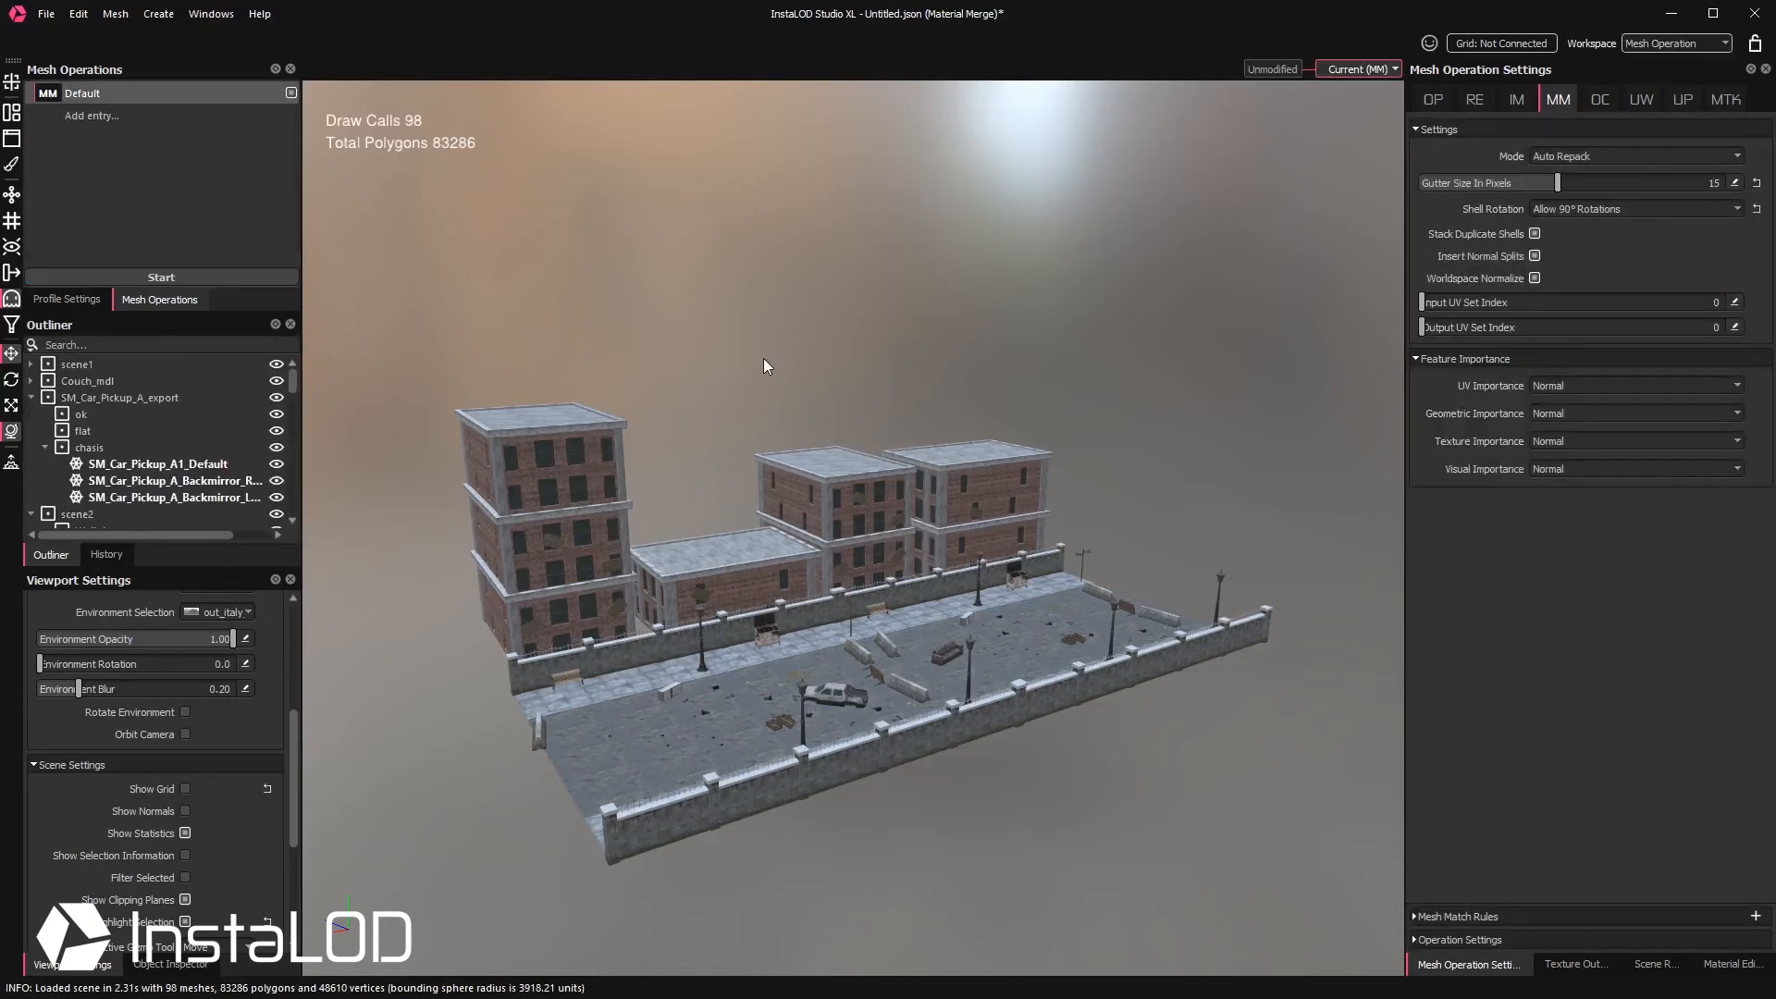
mouse_move(757, 385)
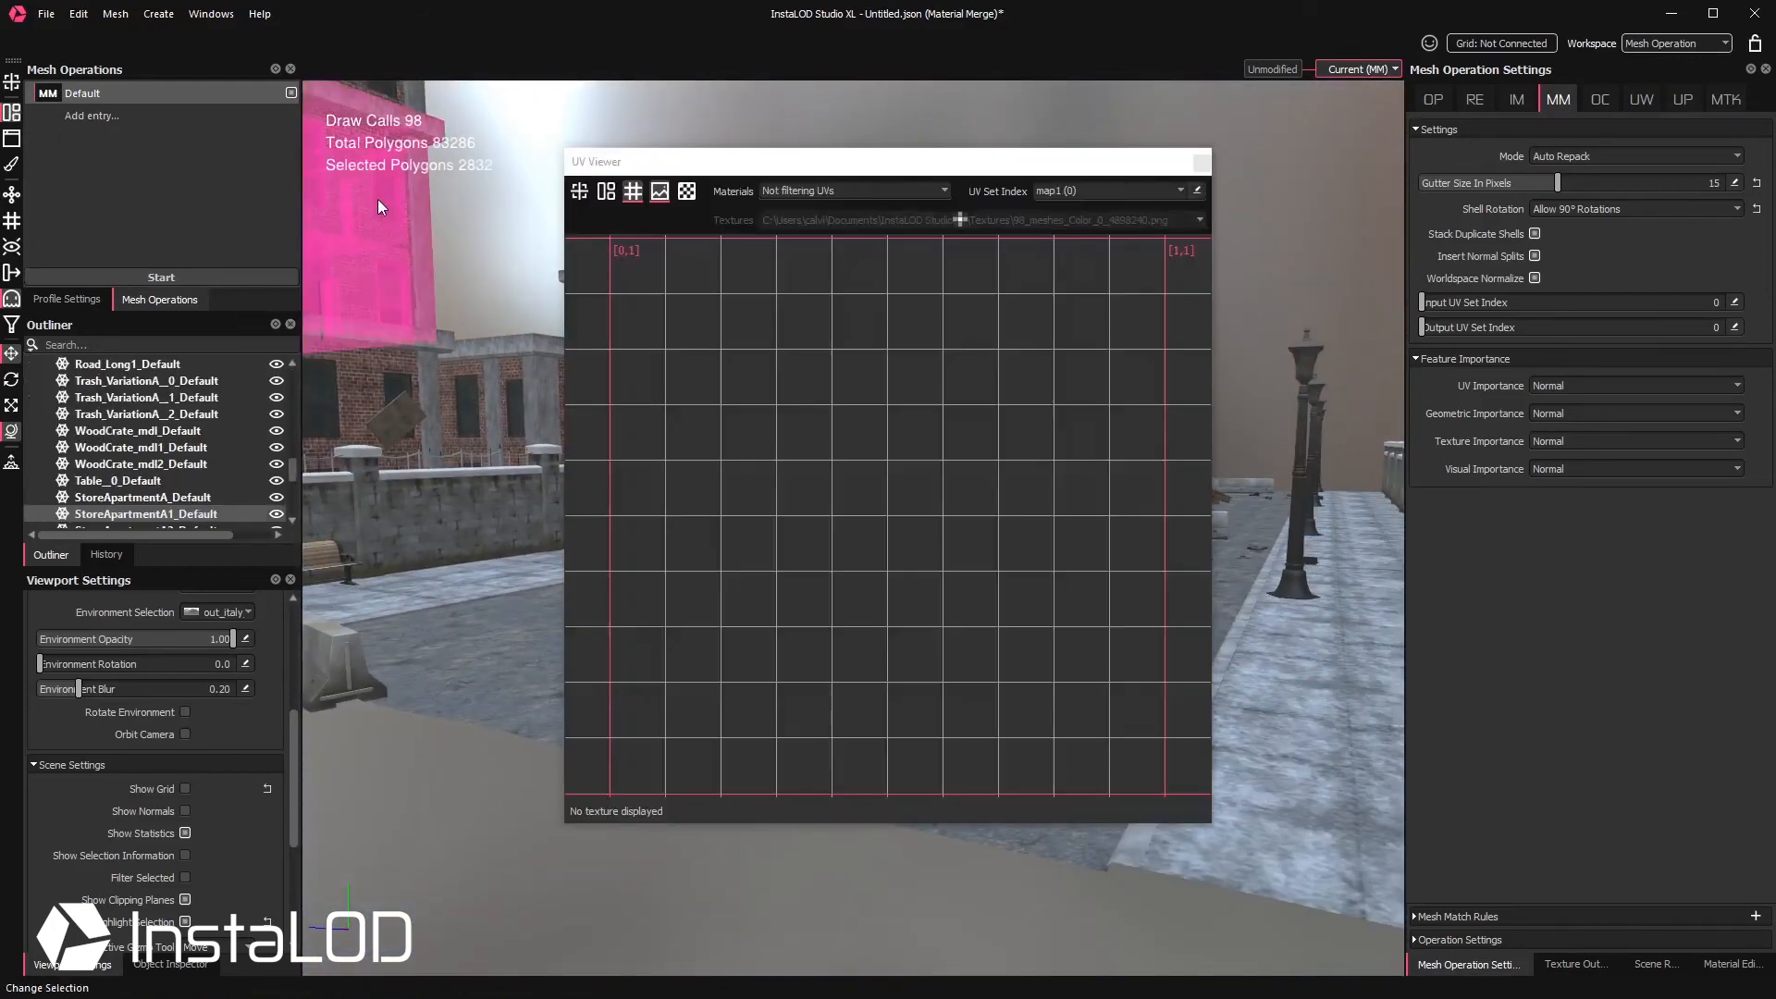
Step: Select every merged city mesh in the Outliner so they form one group
left_click(658, 190)
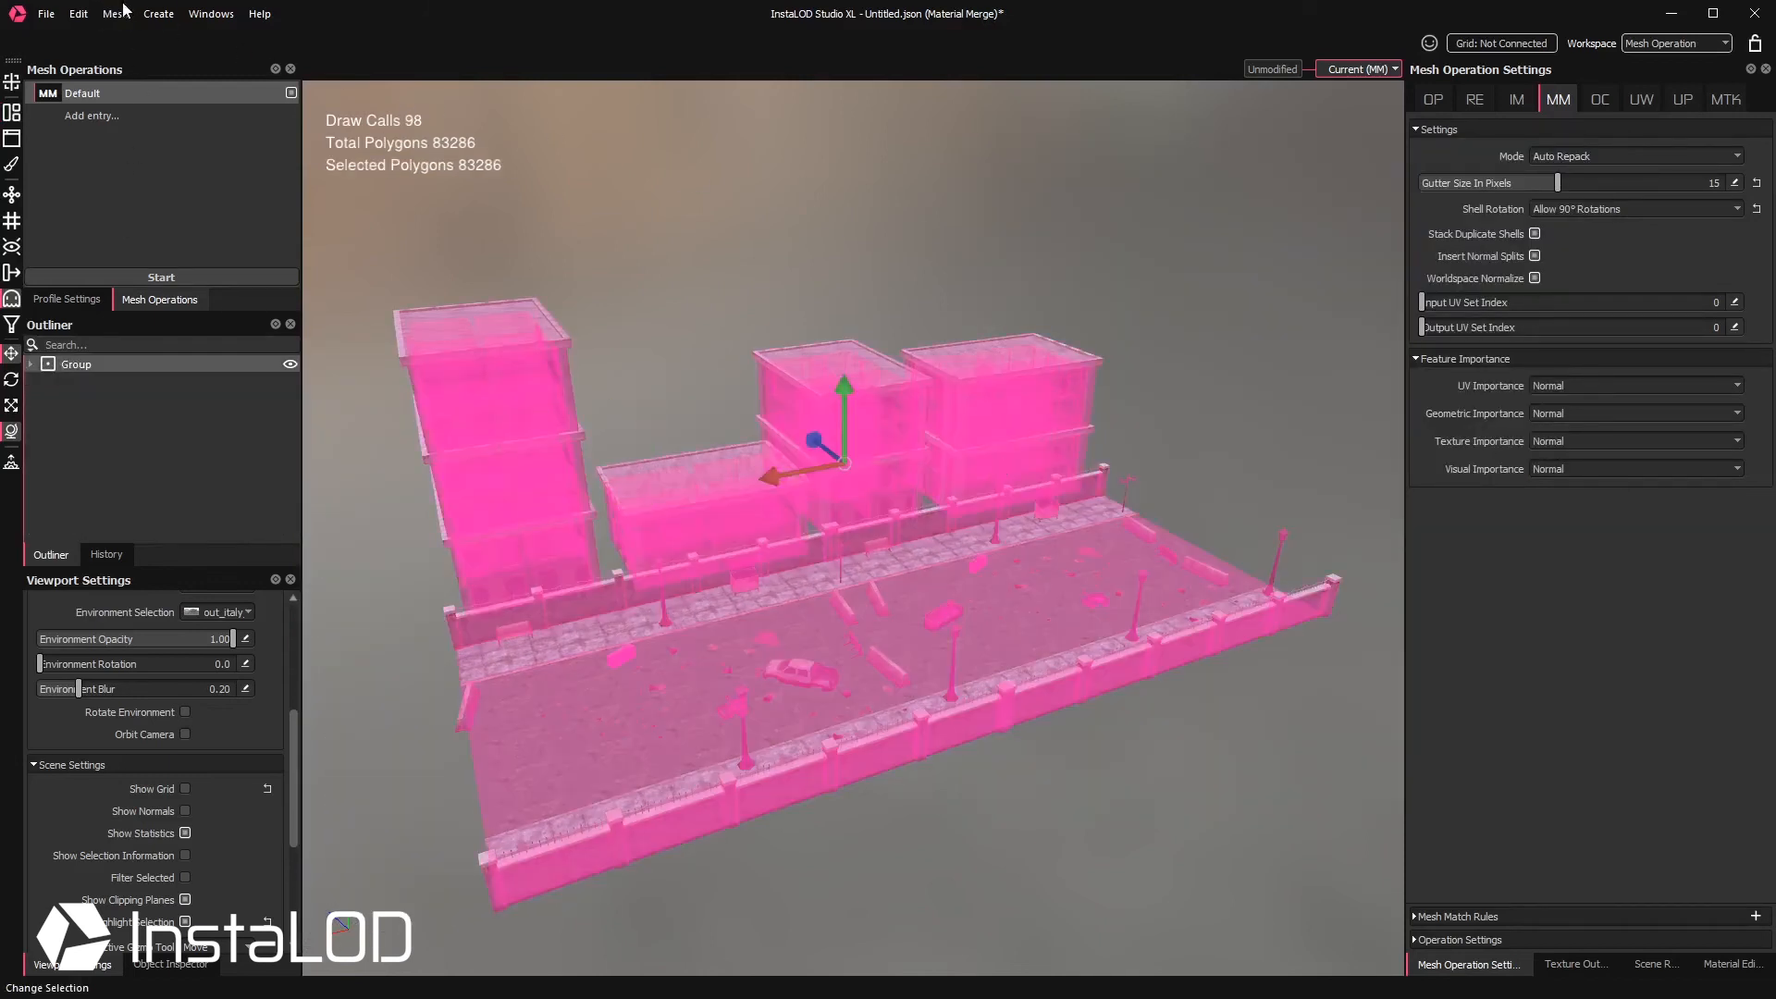
Step: Combine the grouped meshes into Group_combined via Mesh > Combine, giving one draw call
left_click(115, 13)
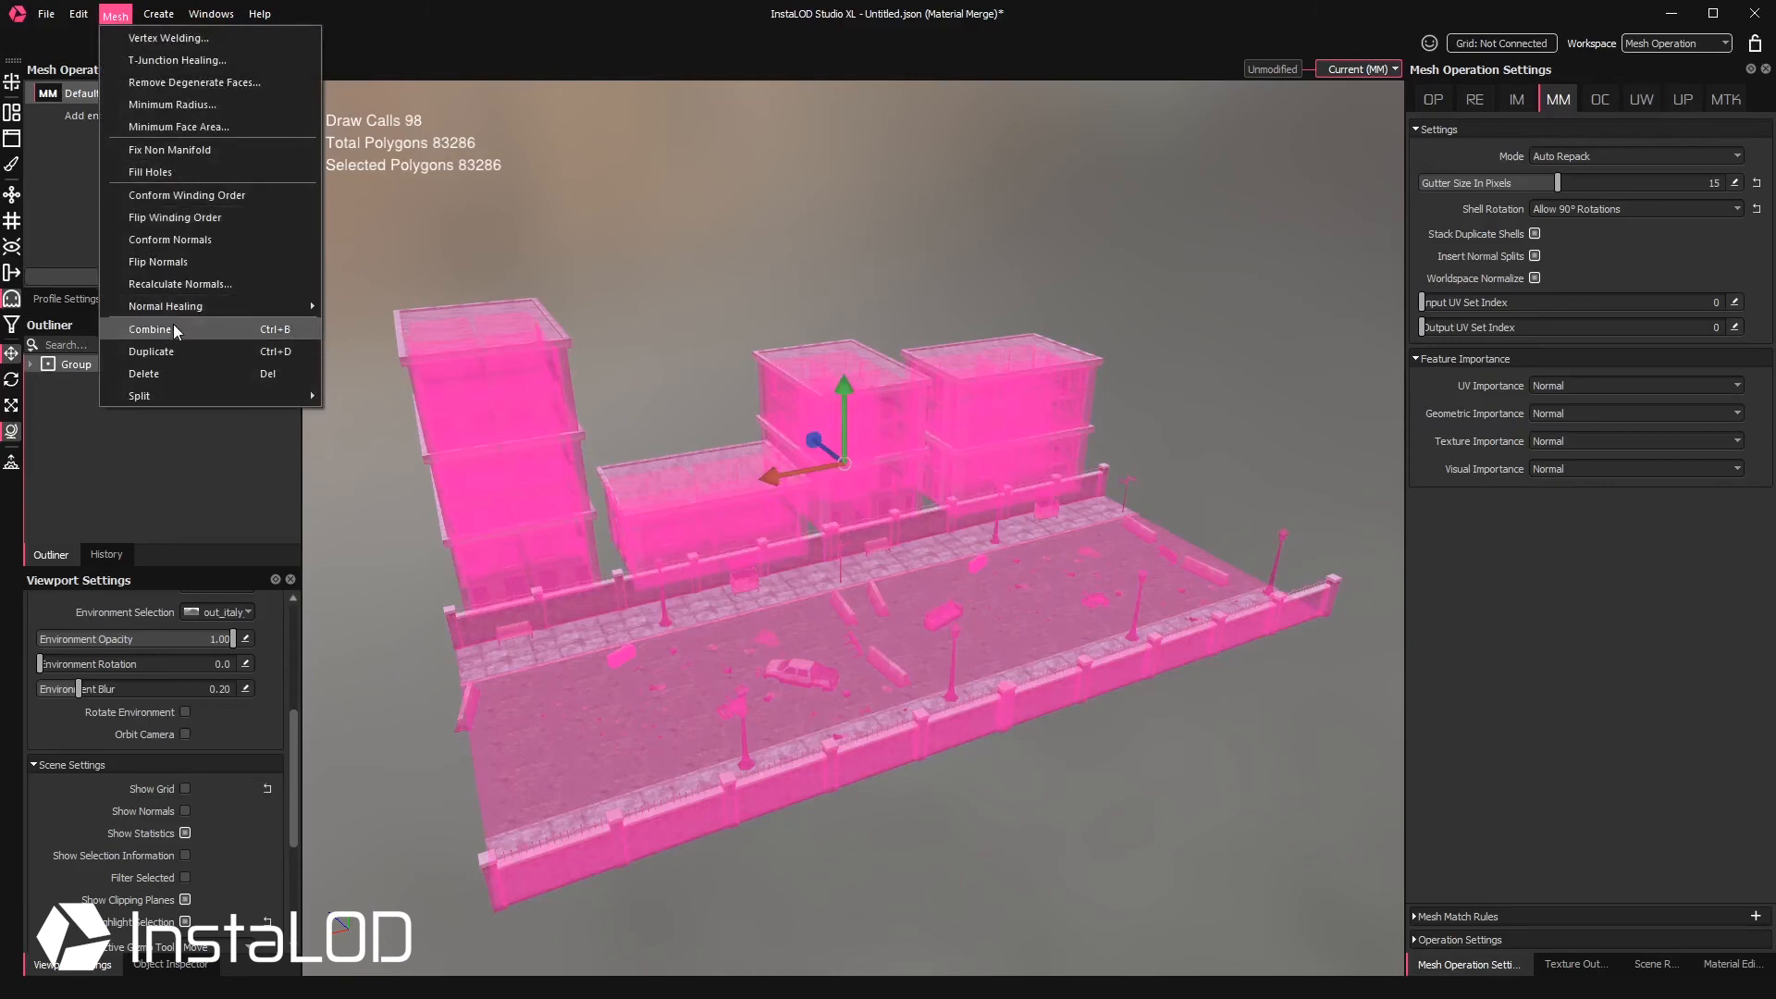
left_click(149, 330)
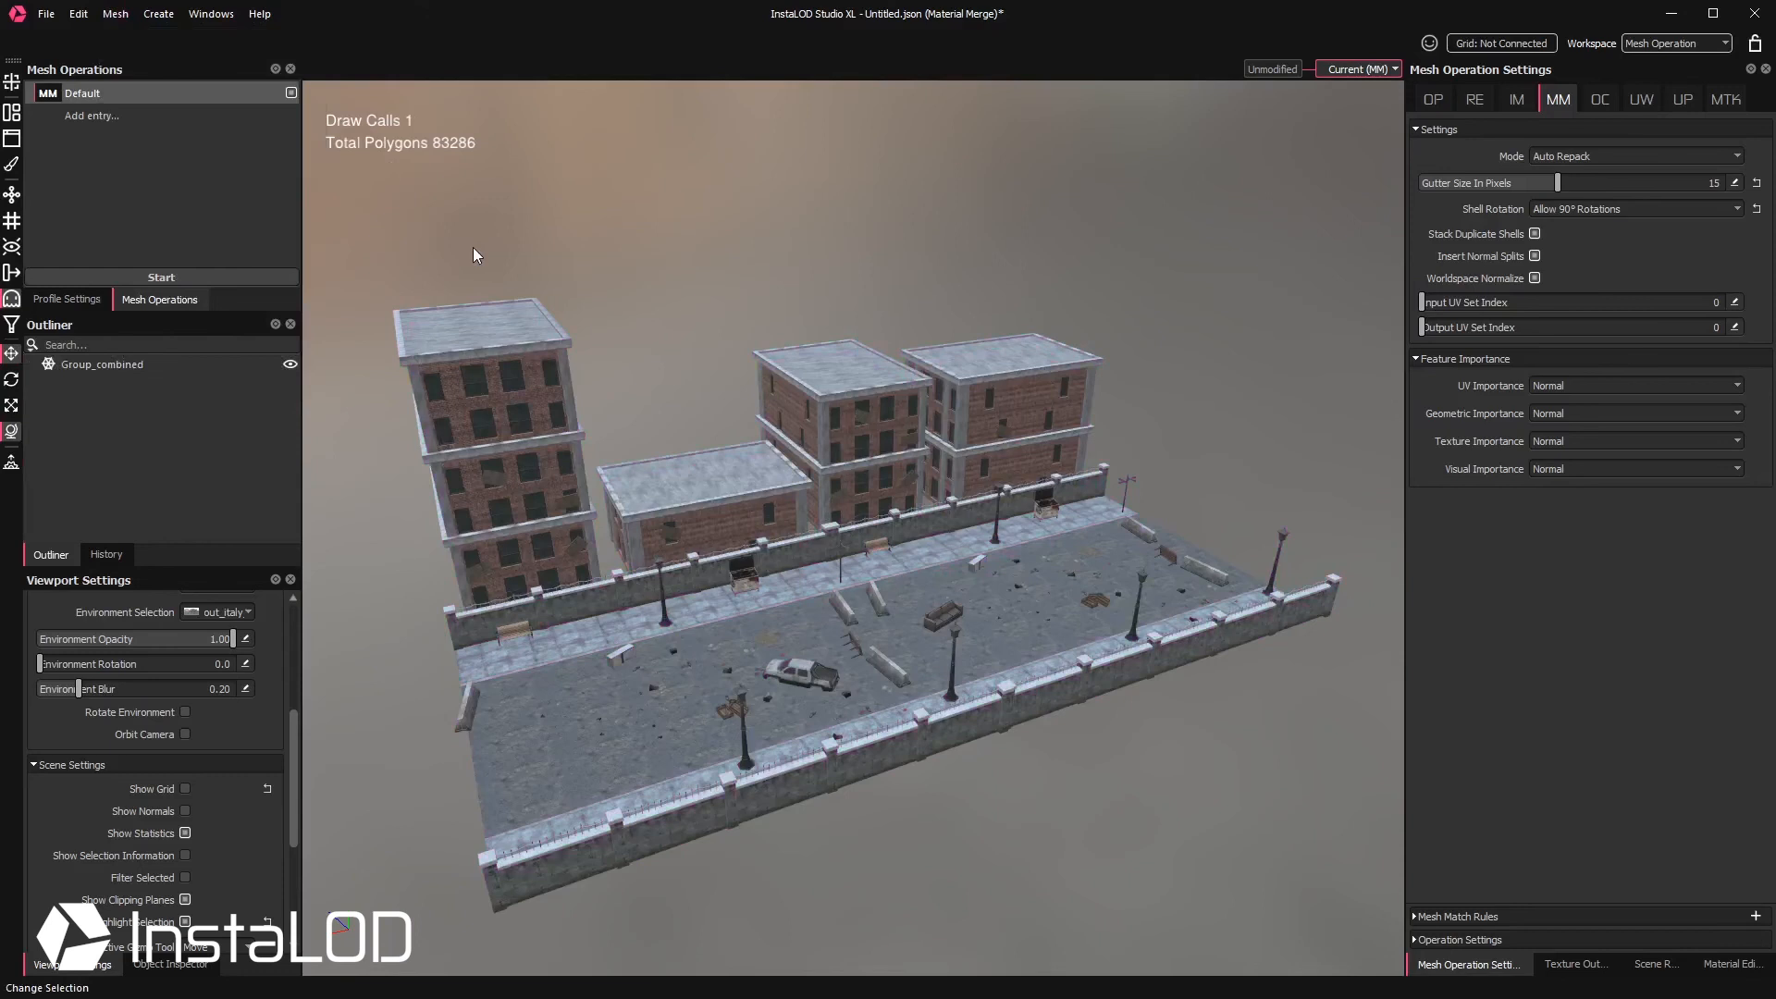
left_click(1729, 964)
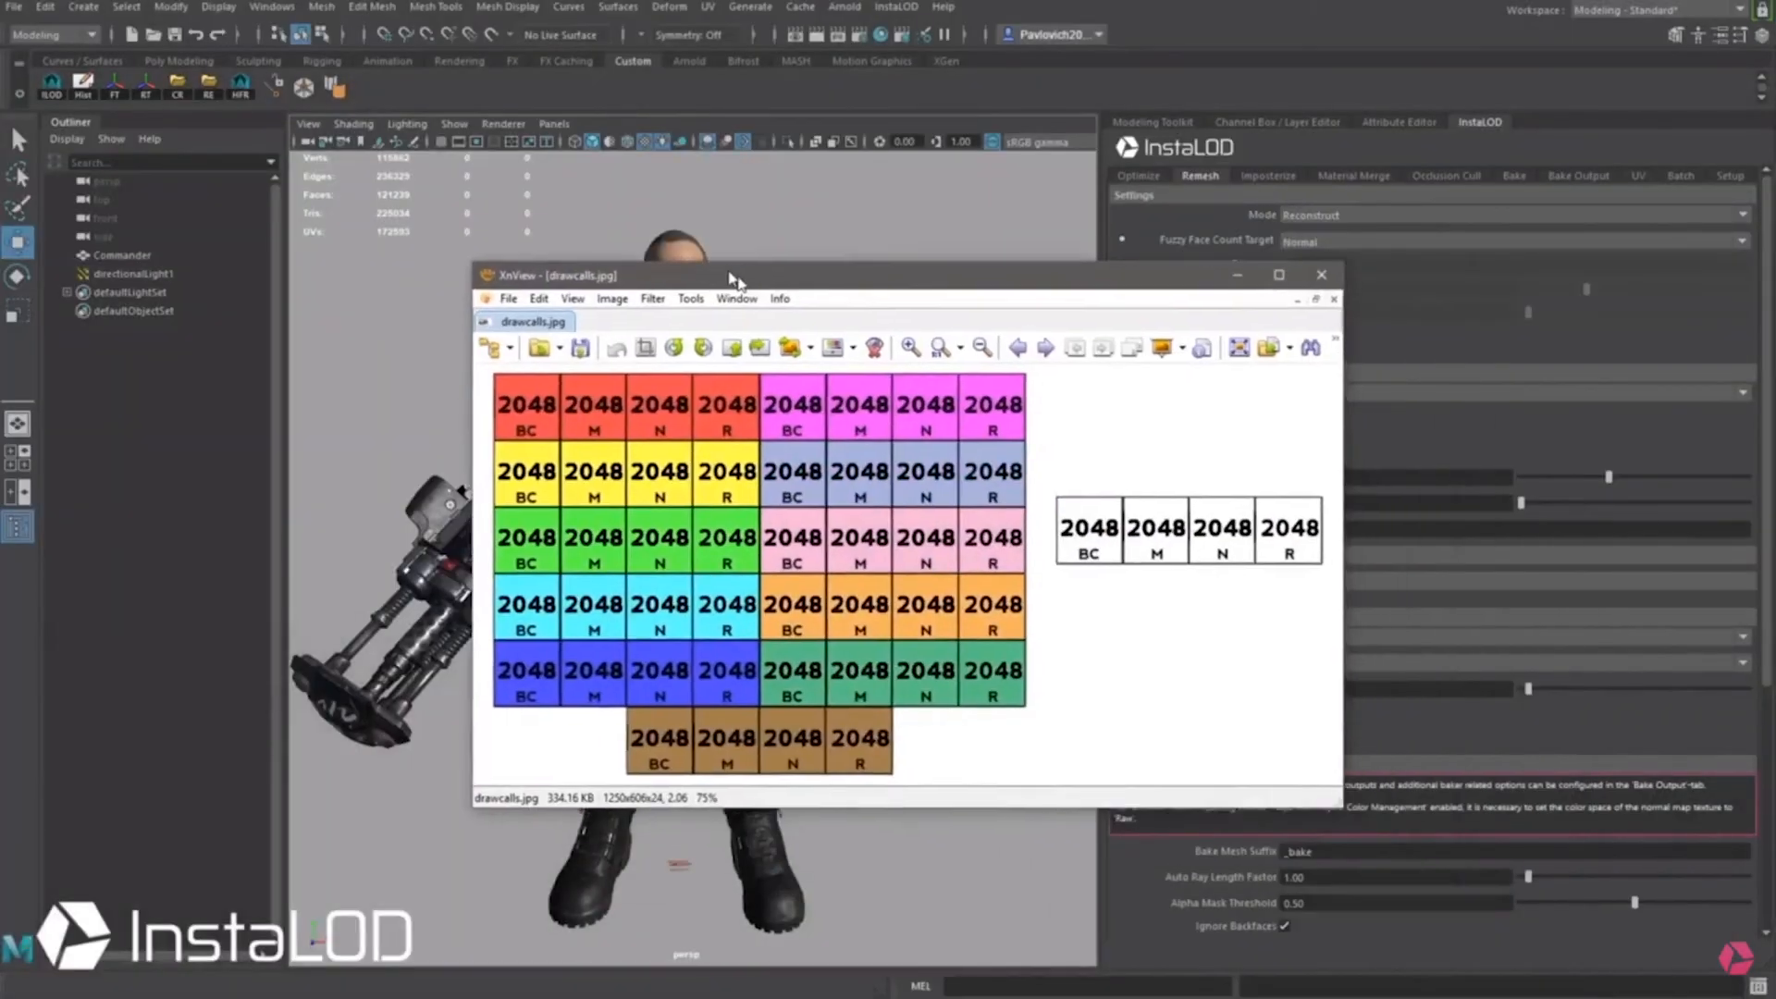
left_click_drag(731, 274, 646, 240)
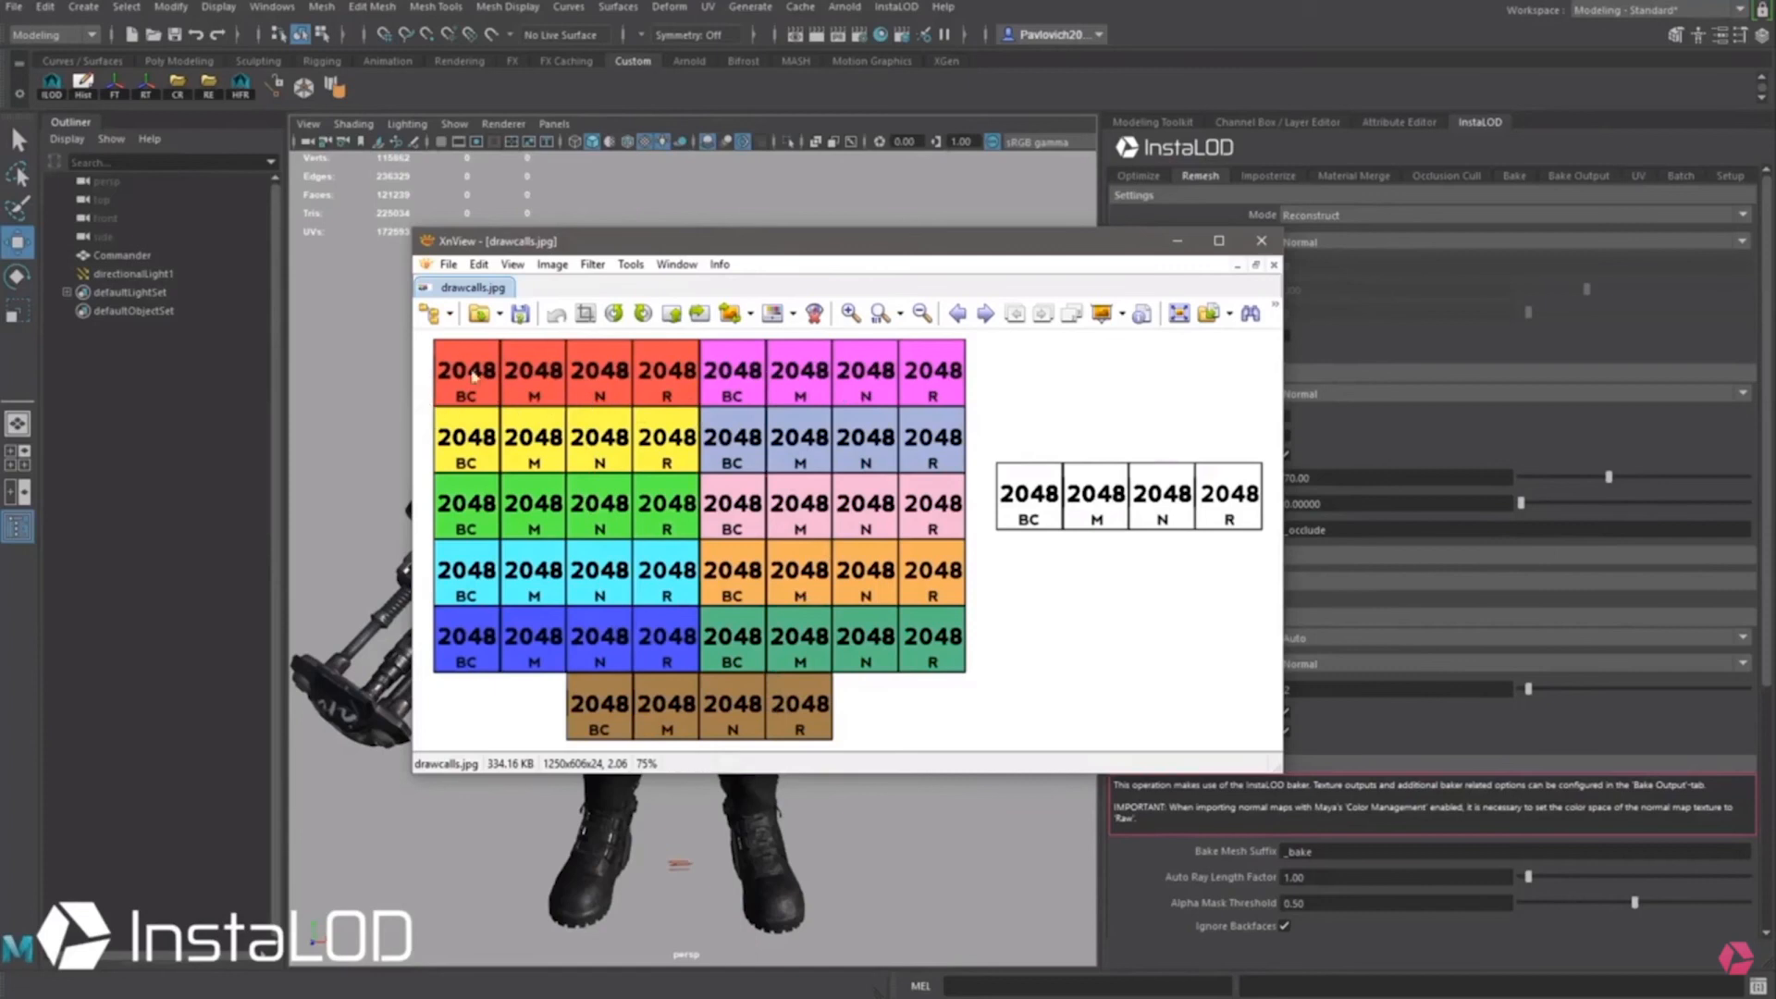
mouse_move(684, 392)
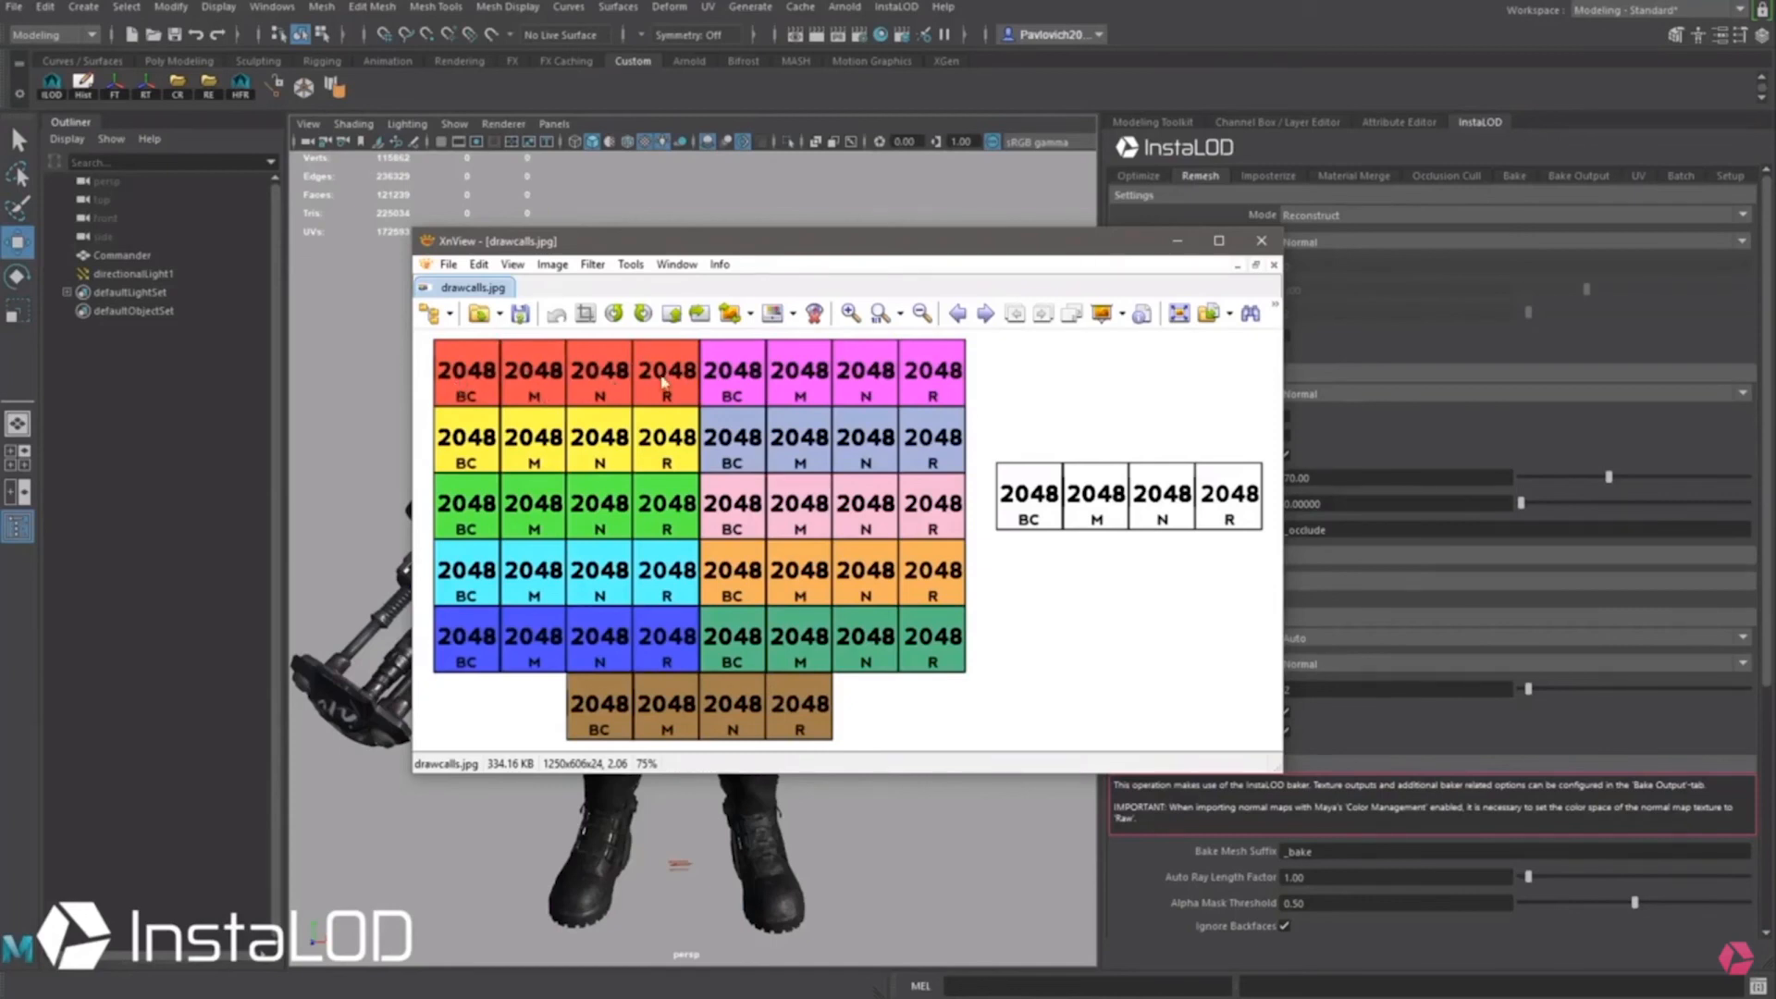
mouse_move(681, 390)
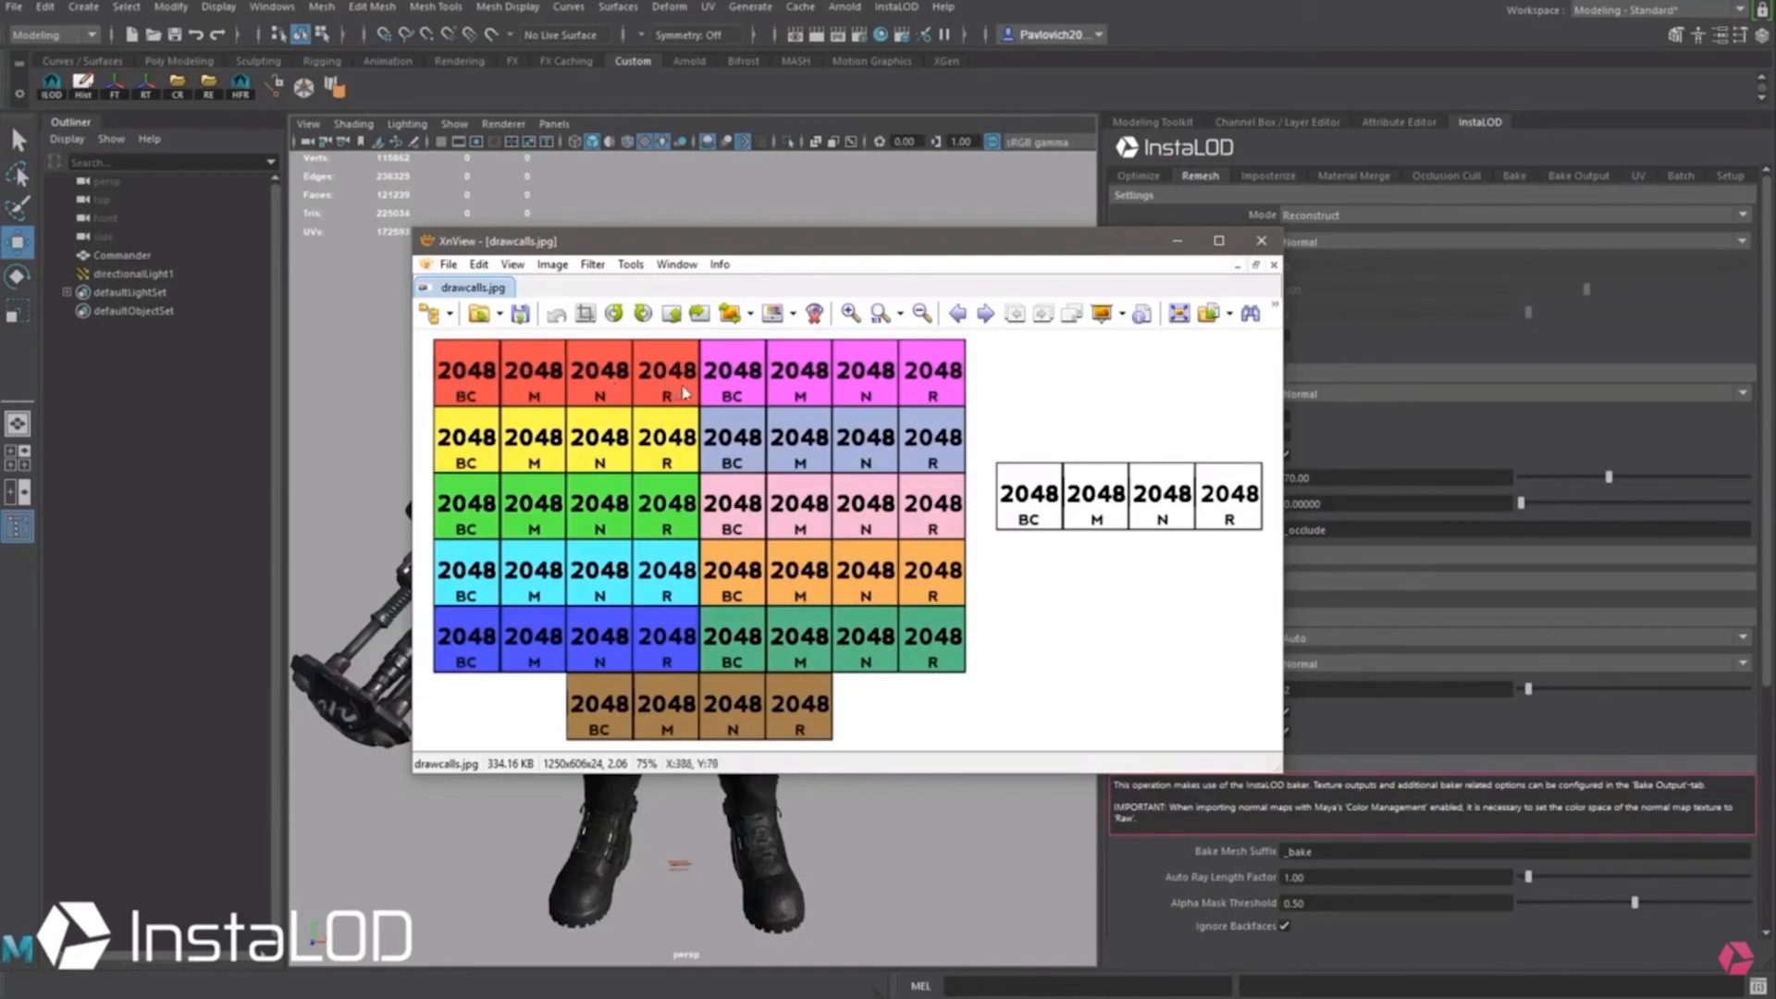
mouse_move(466, 394)
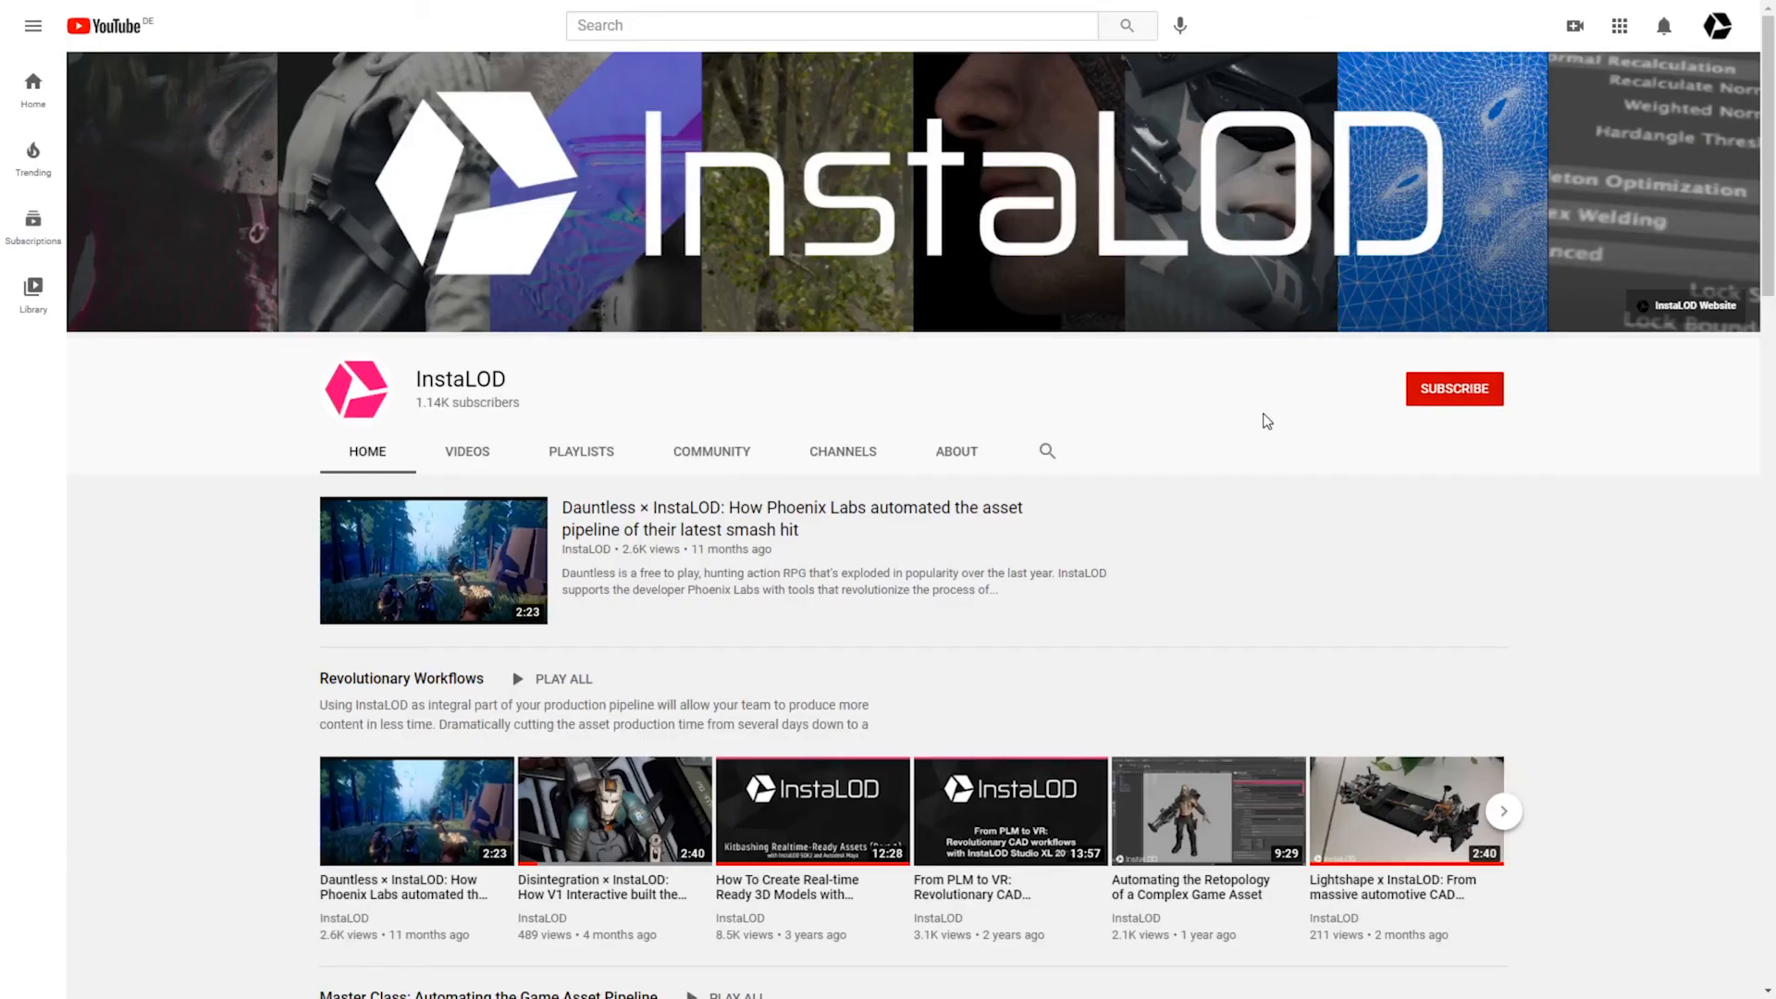
Step: Visit InstaLOD's YouTube and Twitter pages, then scroll the website to its workflow integrations
left_click(1454, 389)
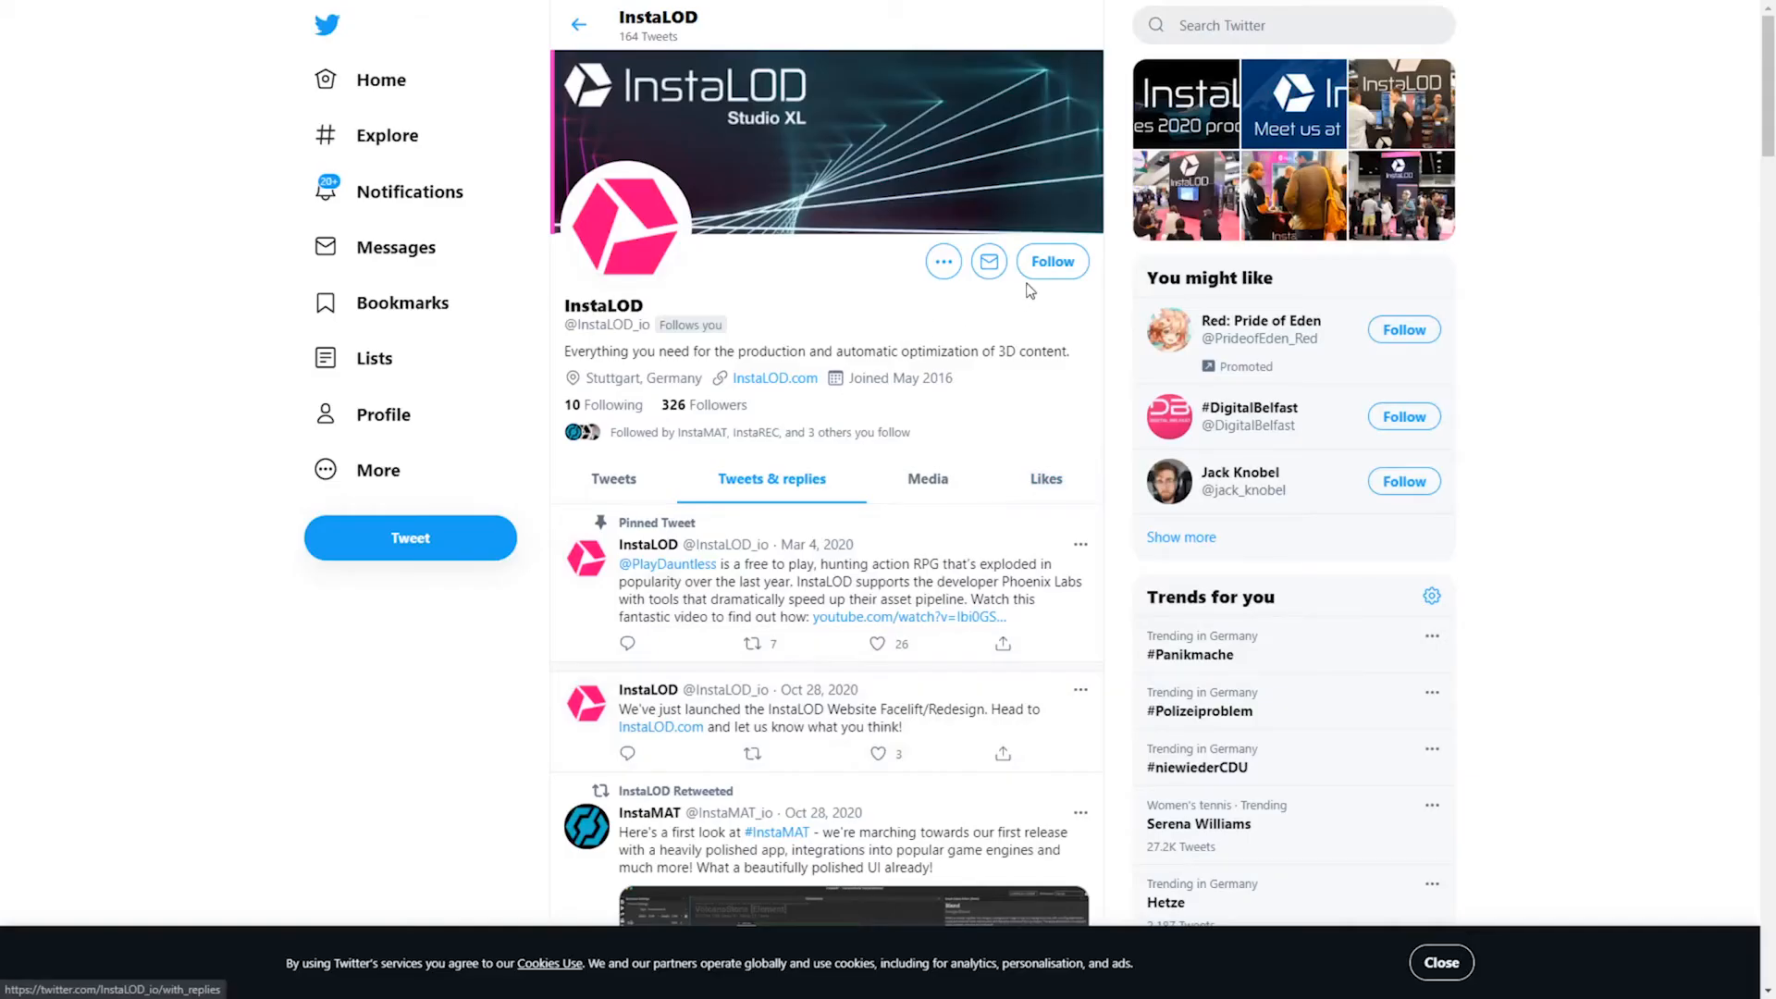
left_click(1050, 261)
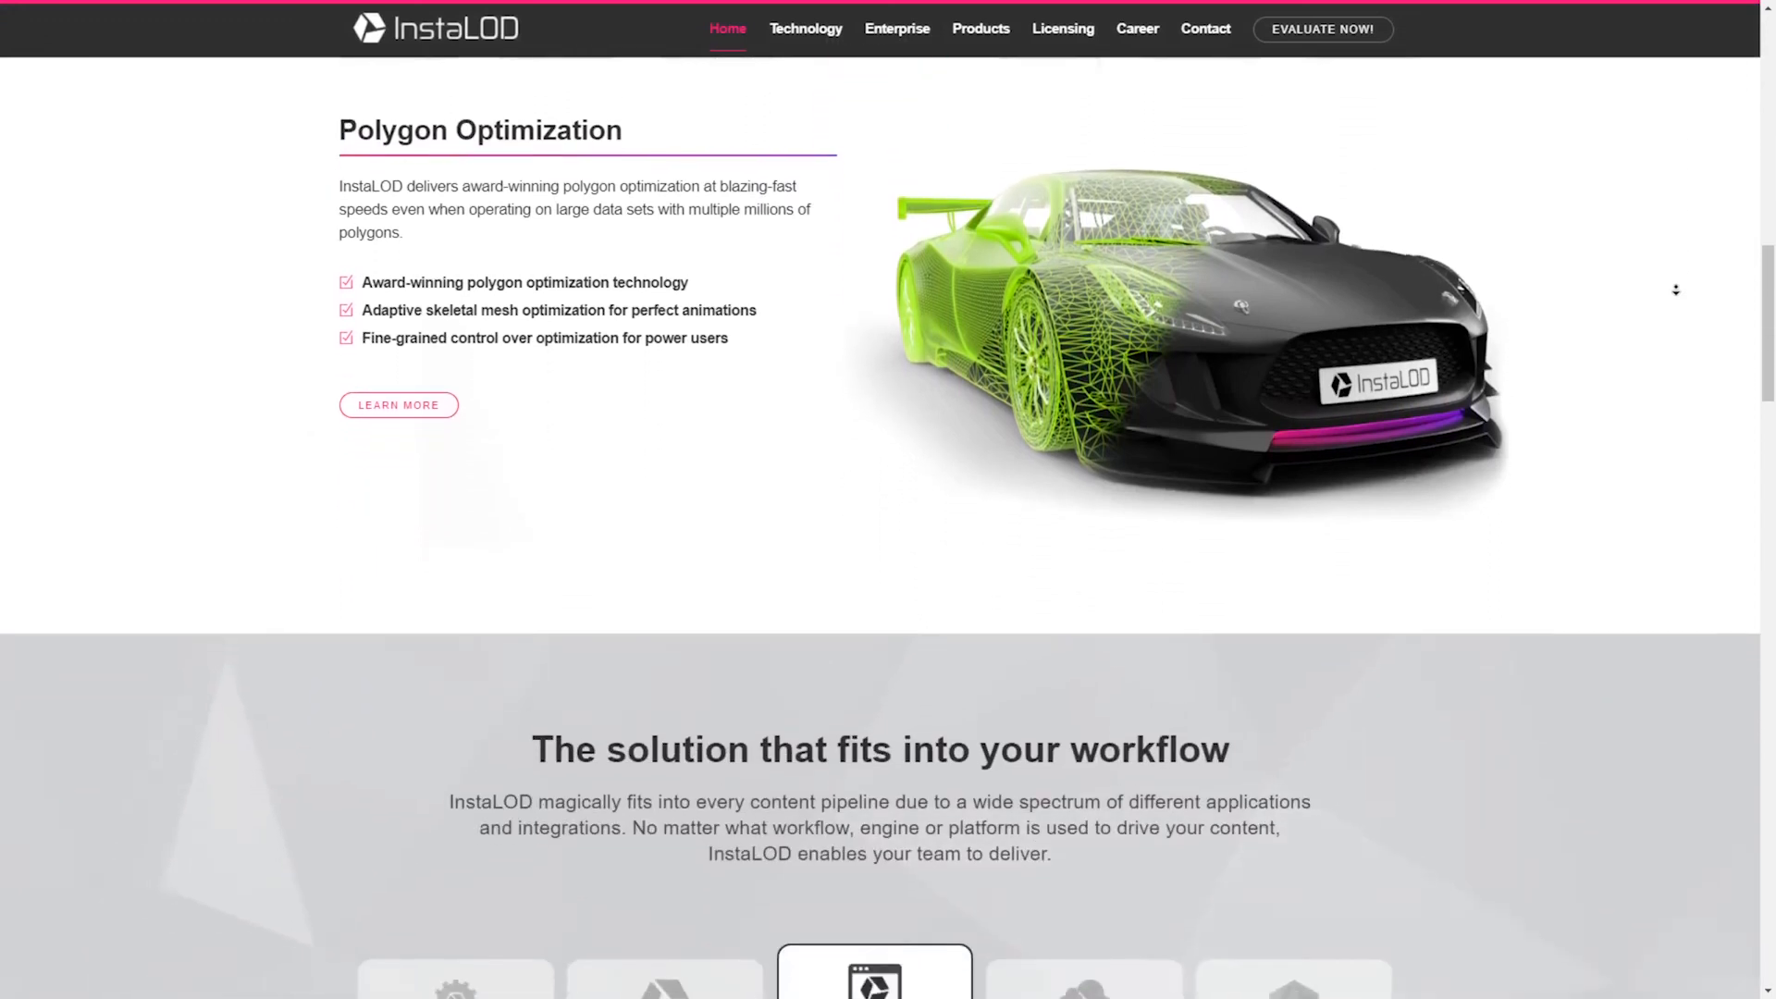
scroll("down", 3)
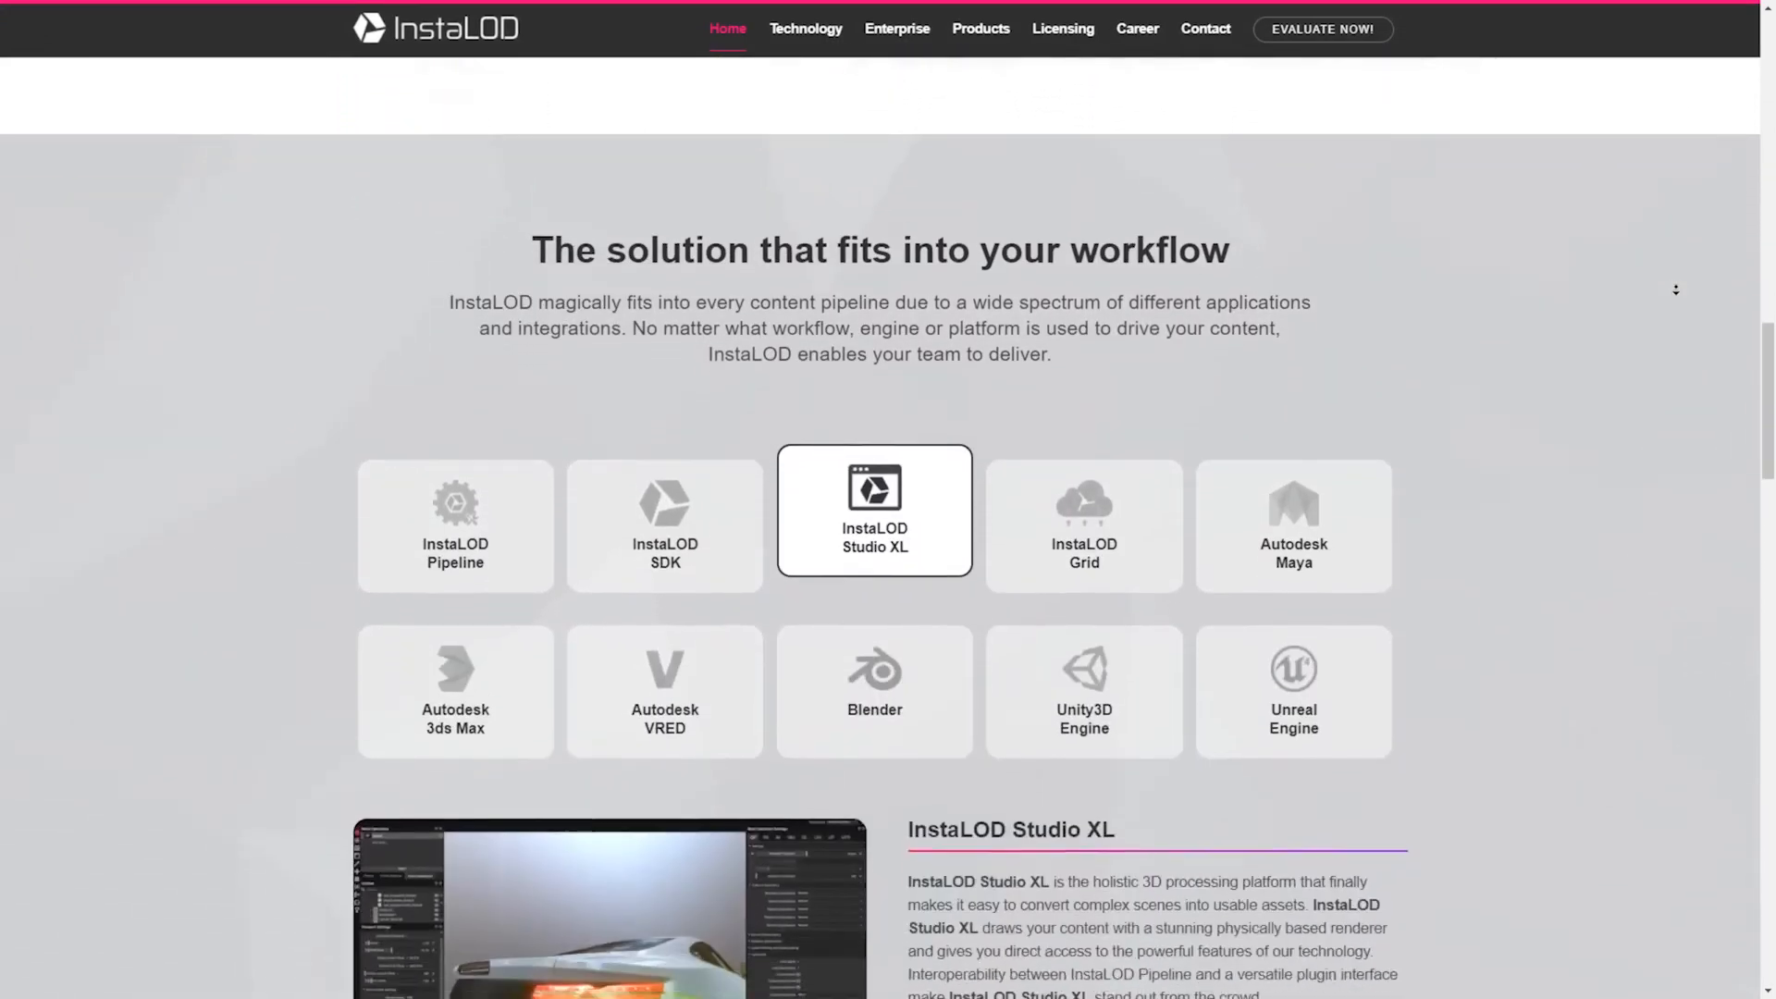